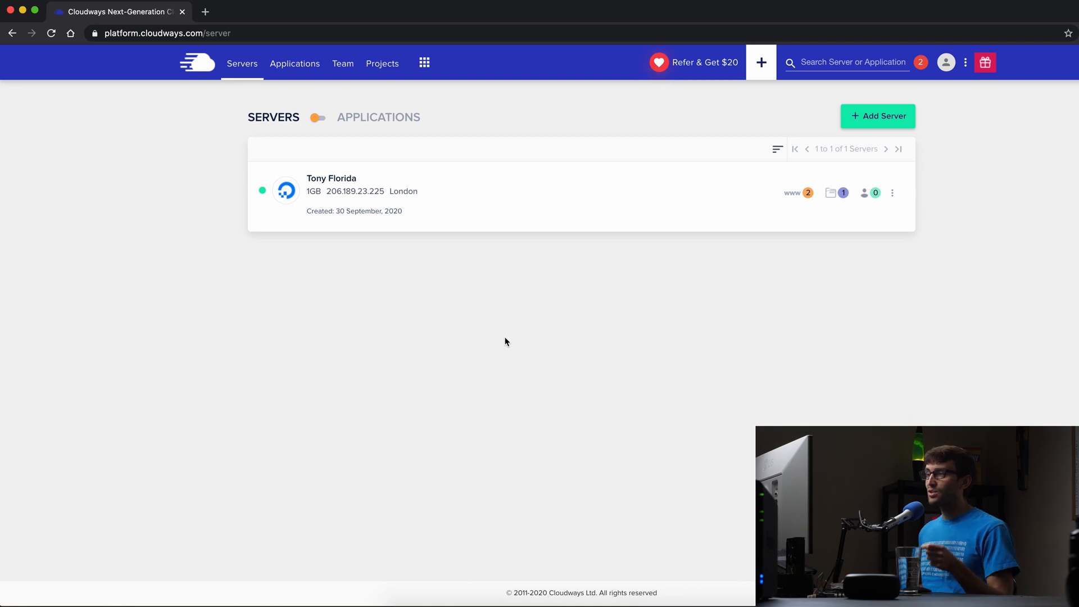
pyautogui.moveTo(403, 286)
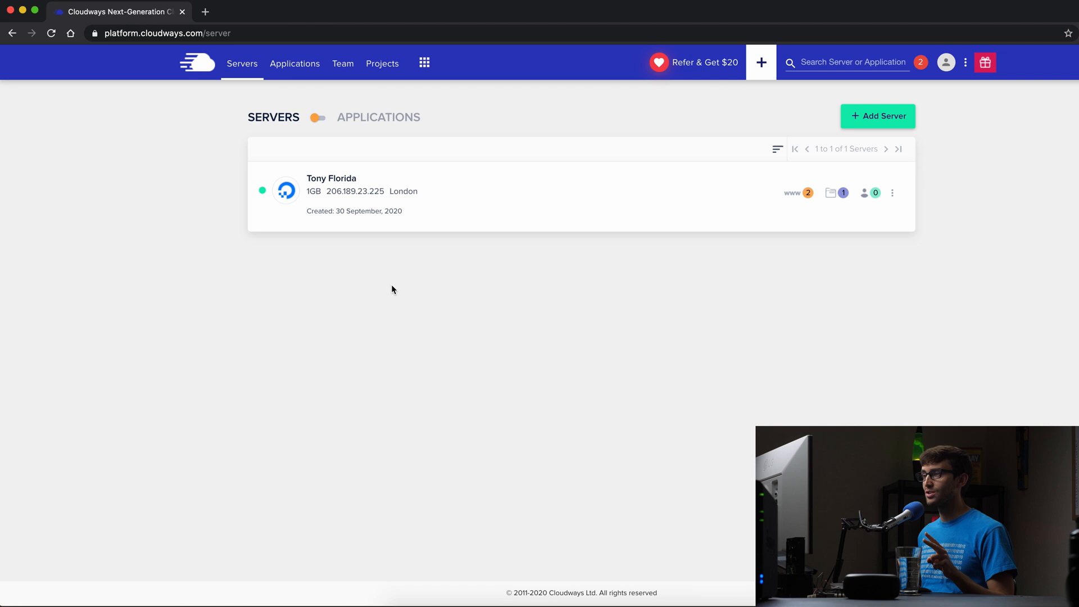
# Open the London server's card to show its Master Credentials.
pyautogui.click(331, 179)
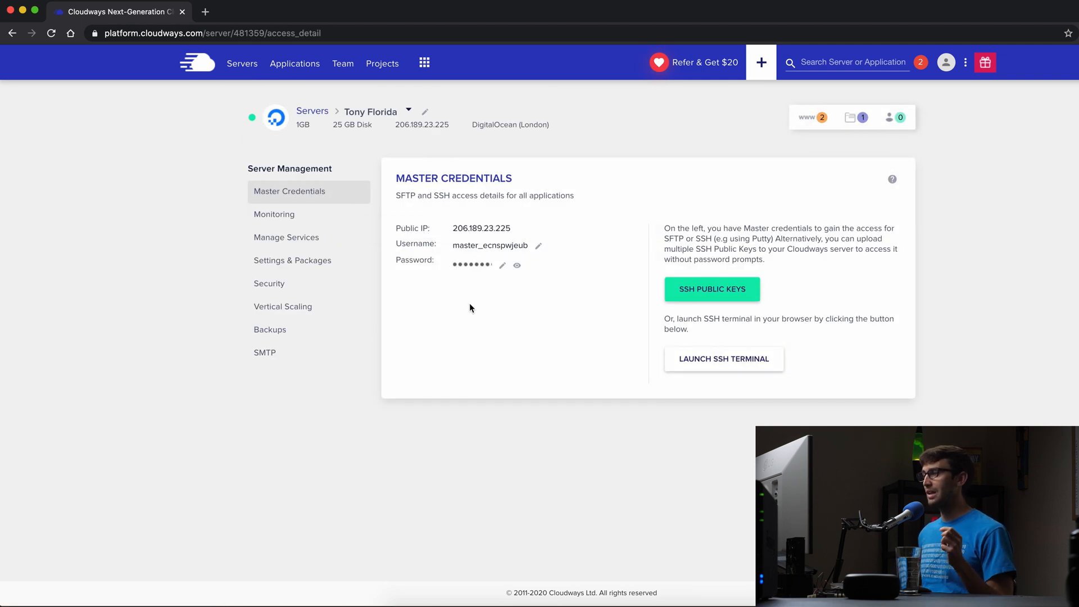
pyautogui.moveTo(575, 308)
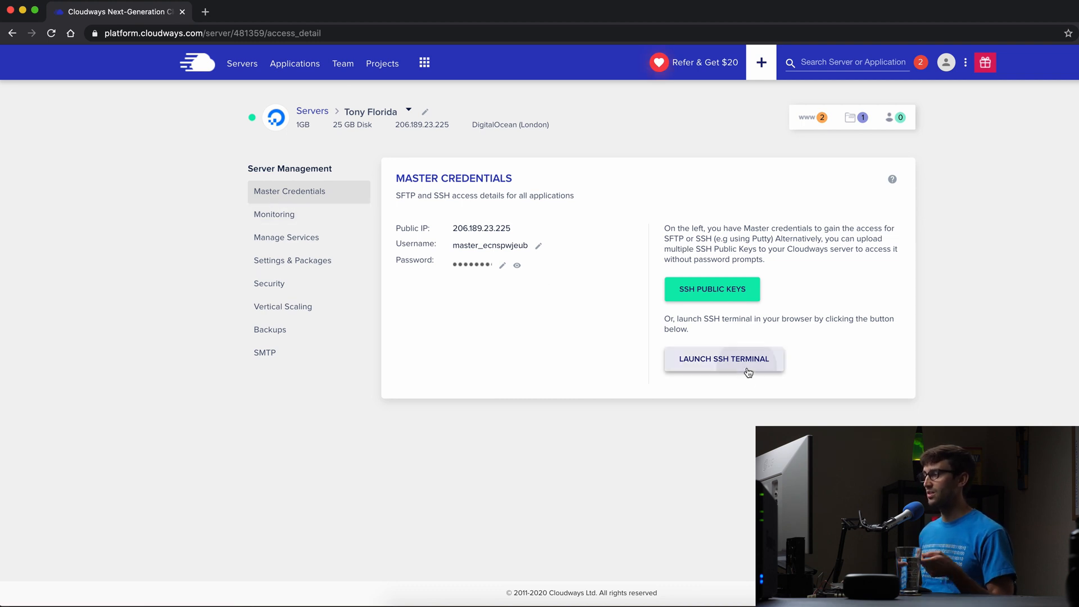
# Launch the SSH terminal and log in with the master username and password.
pyautogui.click(723, 358)
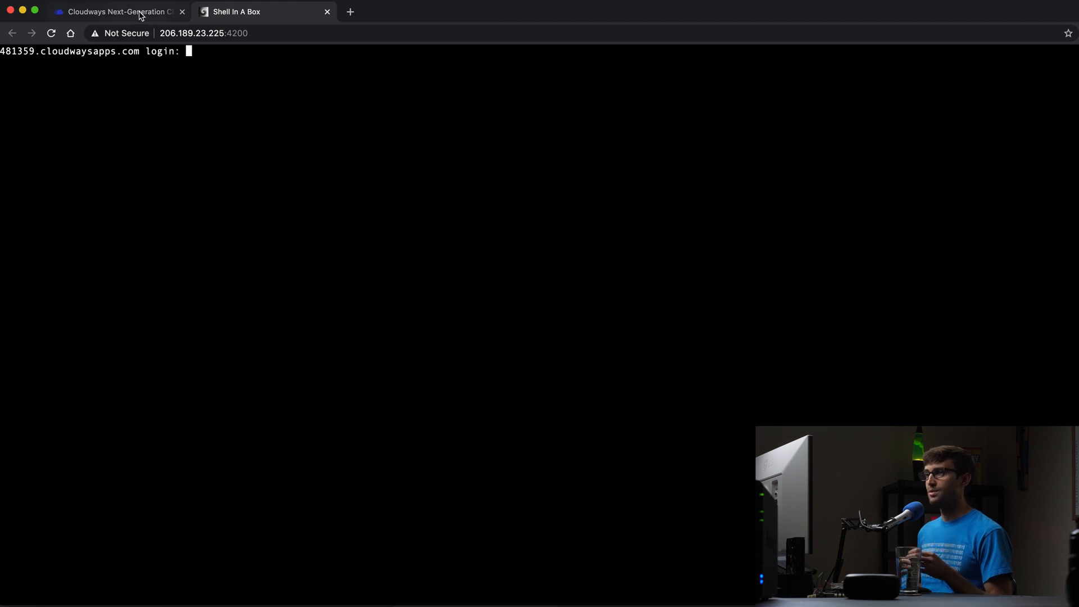
pyautogui.click(116, 12)
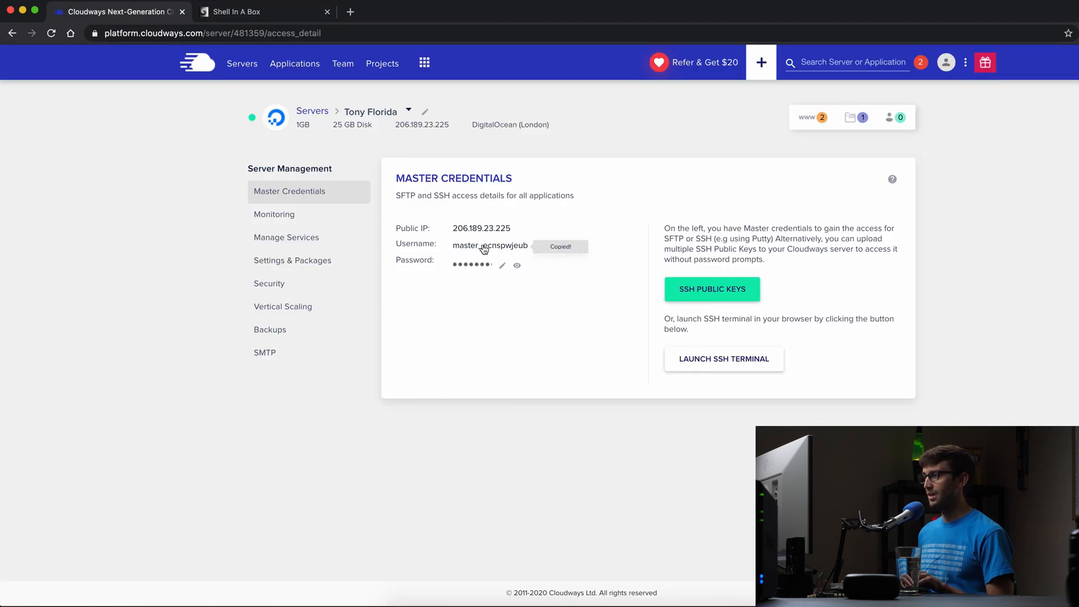
pyautogui.click(262, 11)
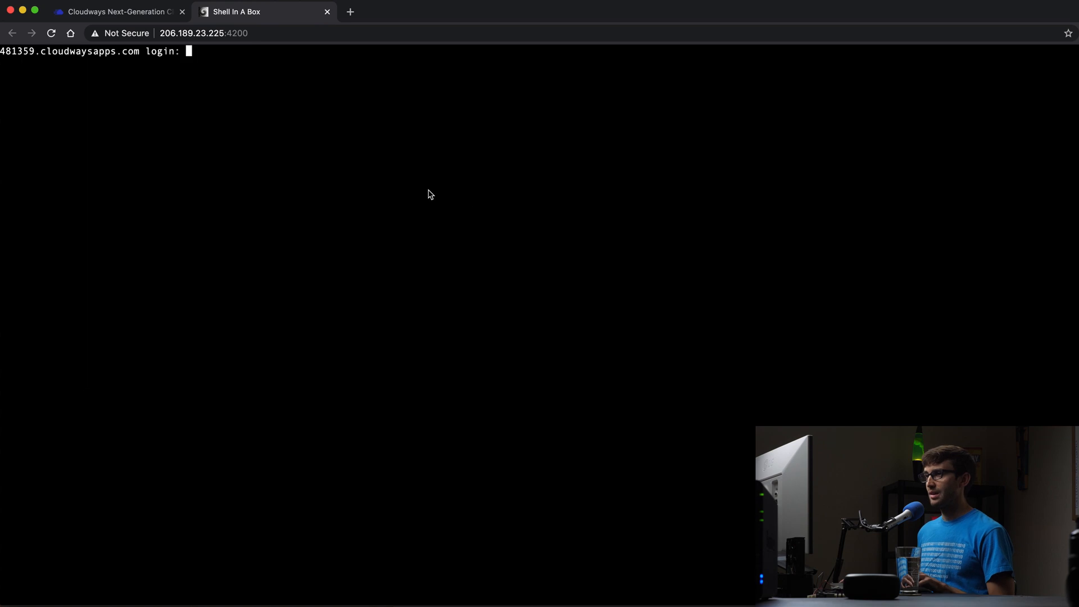
pyautogui.click(117, 11)
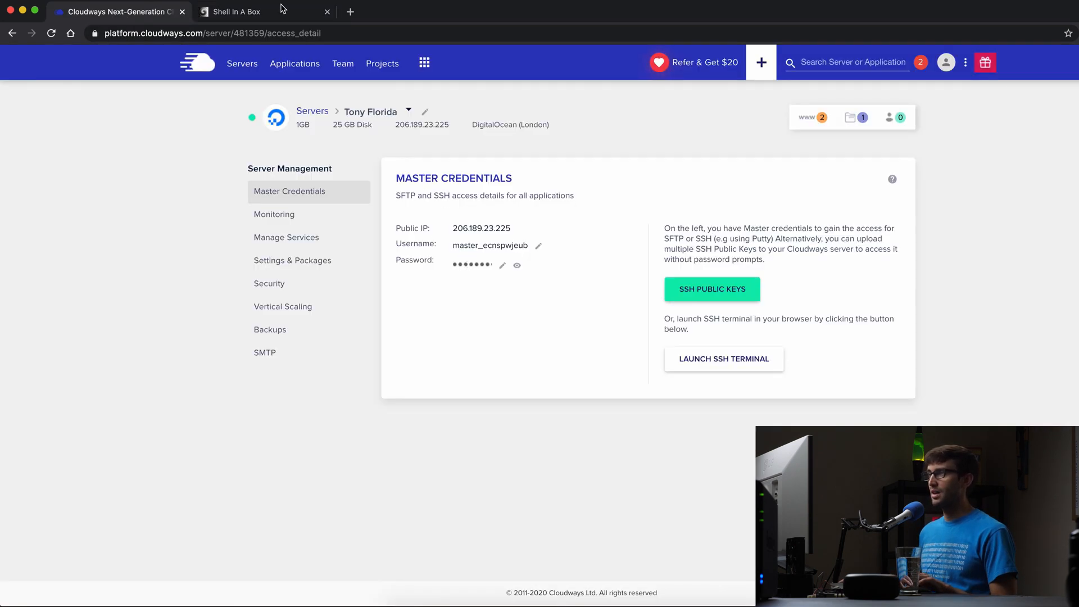
pyautogui.click(236, 12)
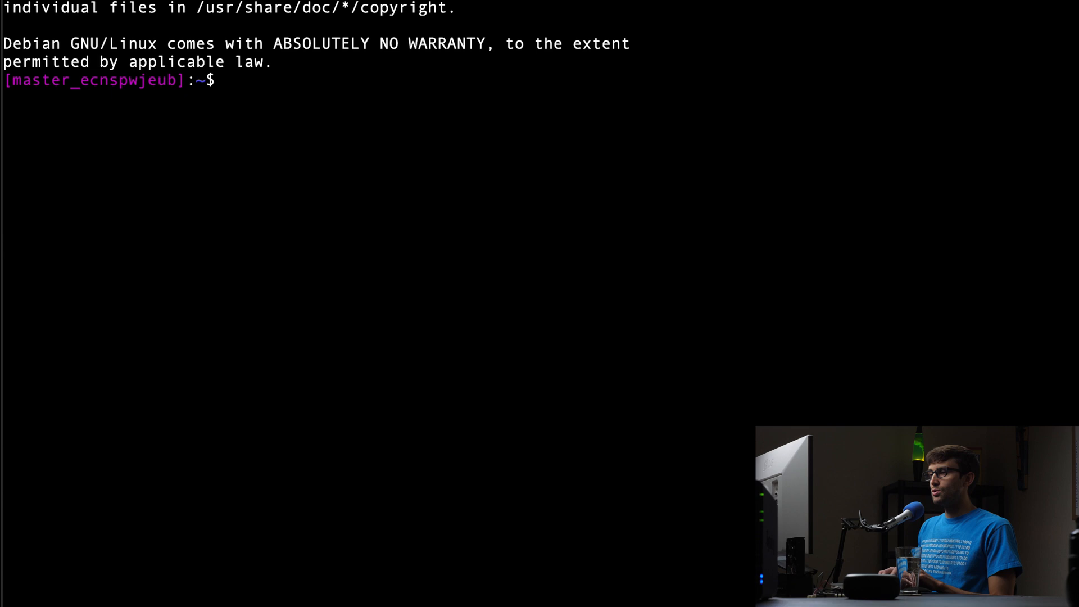
# Move into the applications folder and list its two application directories.
pyautogui.write('cd')
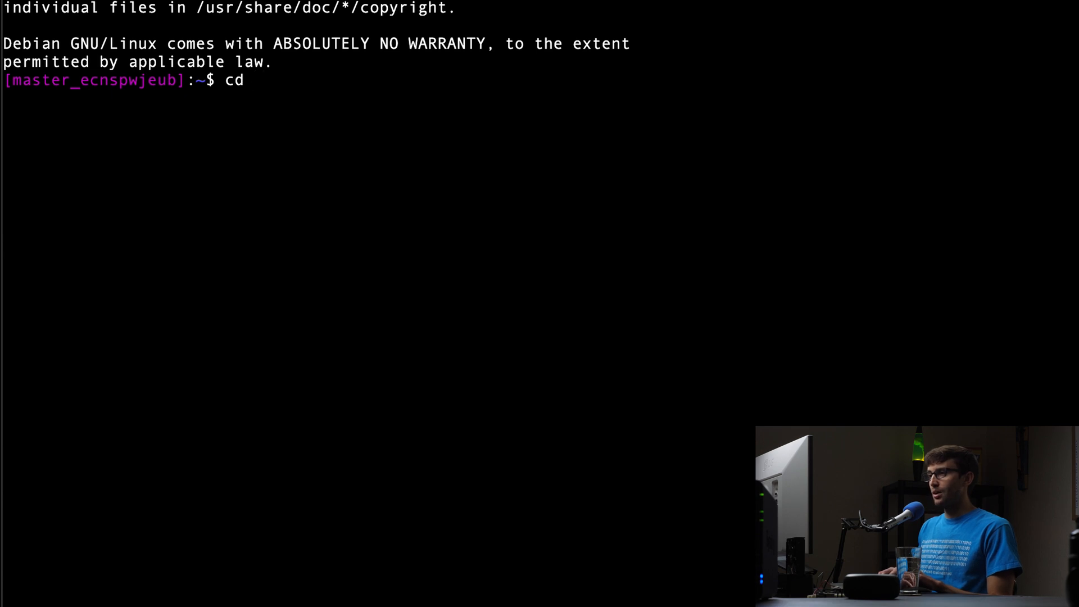
pyautogui.write('applications')
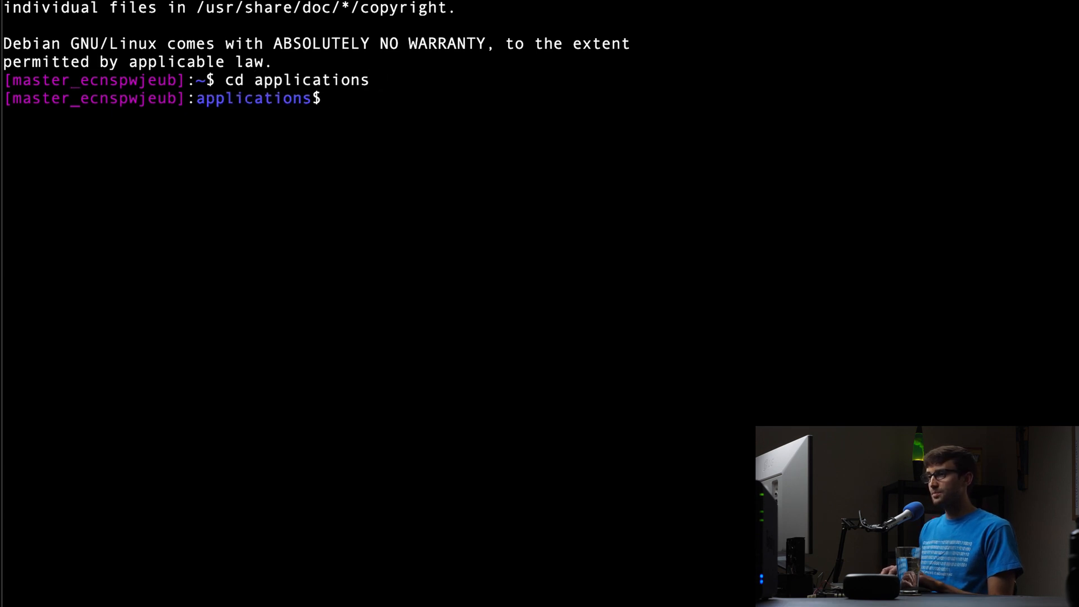
pyautogui.write('ls')
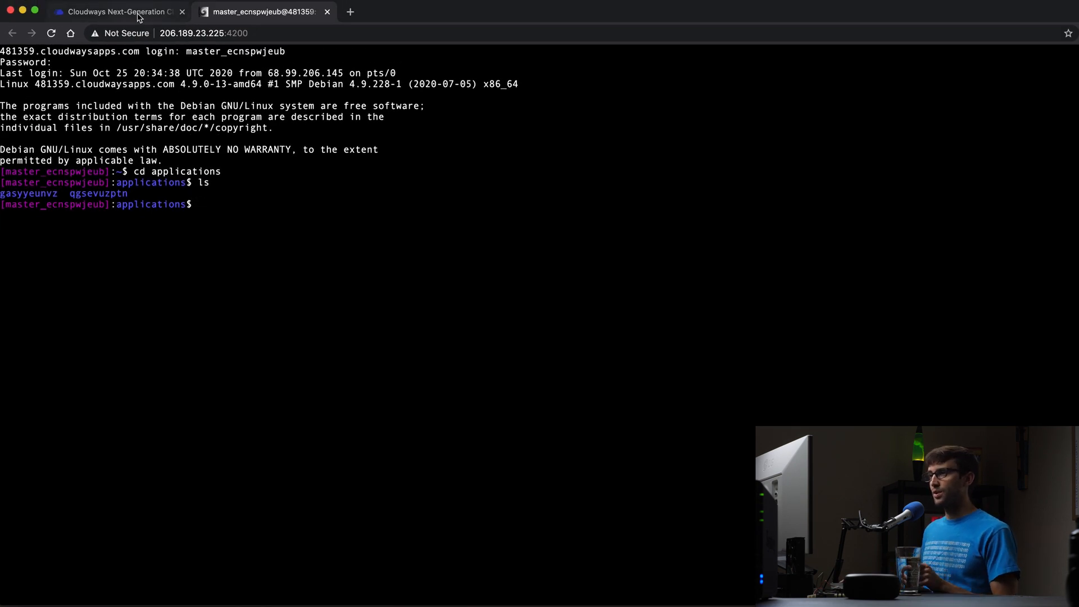
# Open the first WordPress application's Access Details showing database name gasyyeunvz.
pyautogui.click(117, 11)
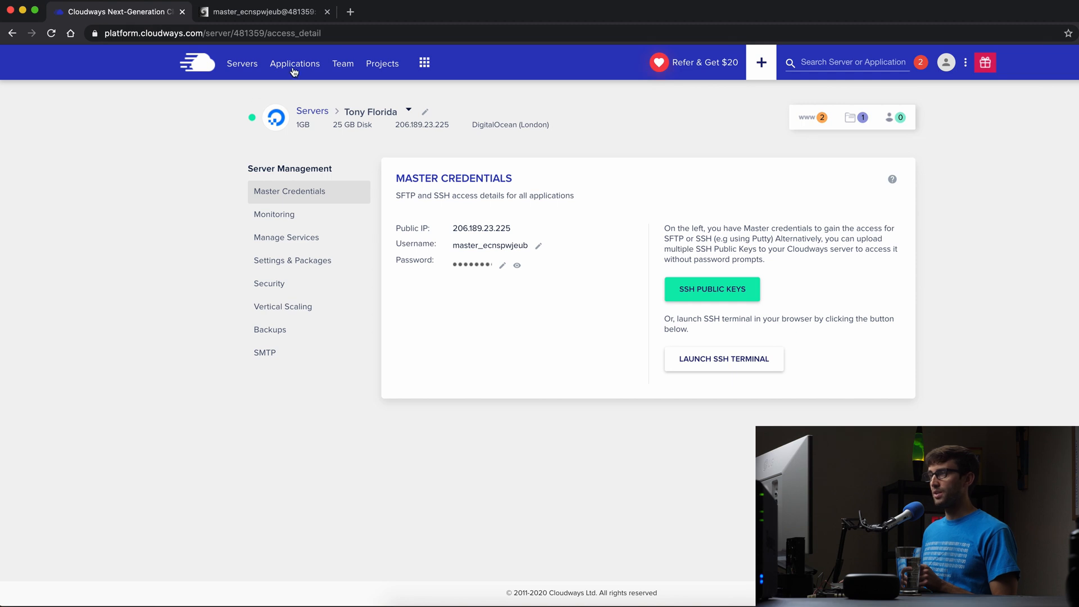
pyautogui.click(295, 63)
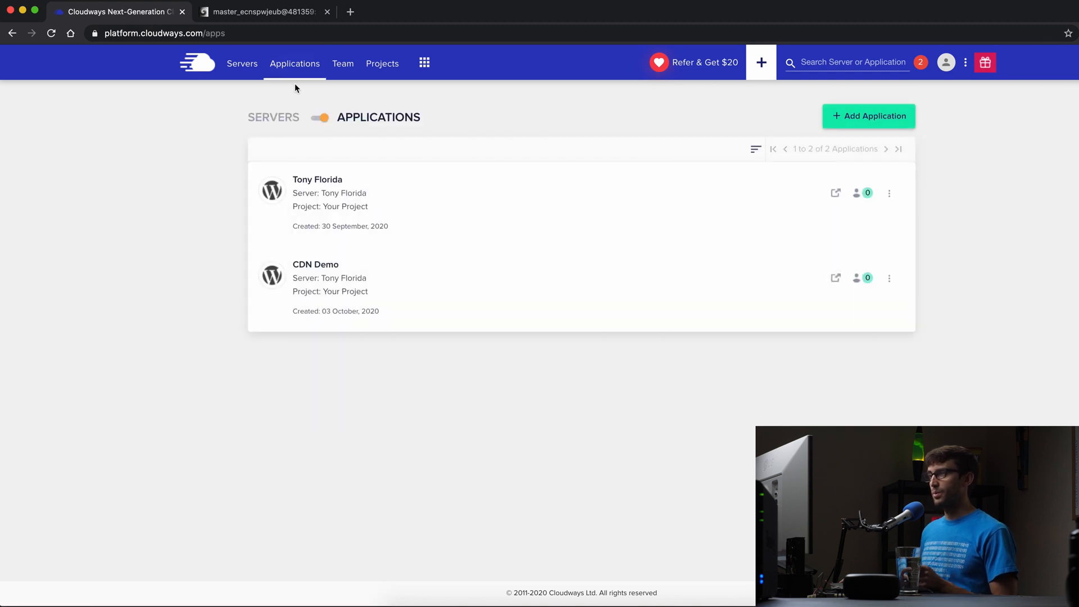
pyautogui.moveTo(329, 180)
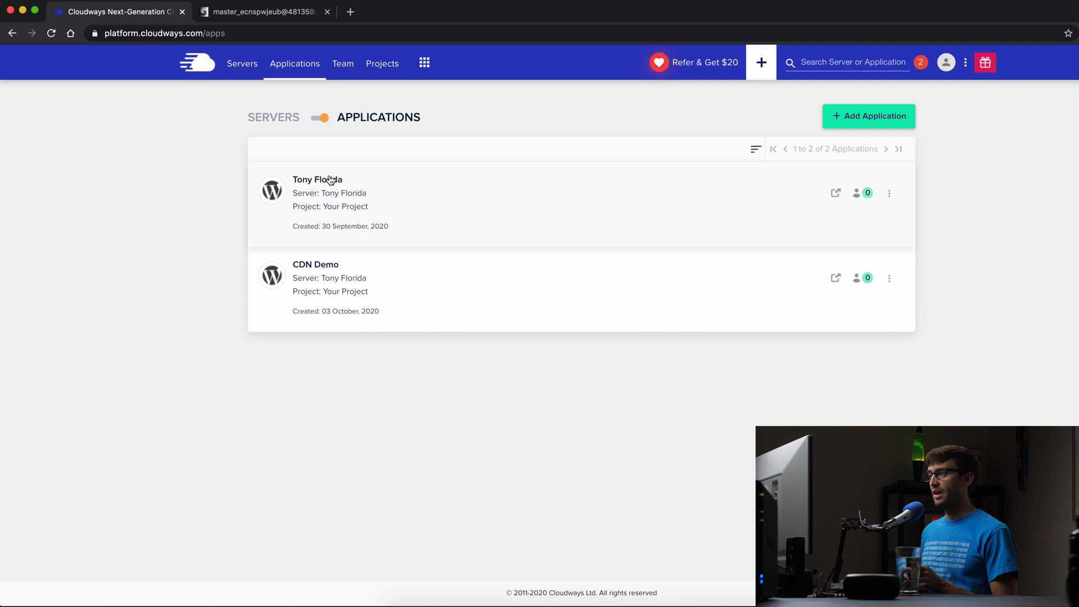
pyautogui.click(319, 179)
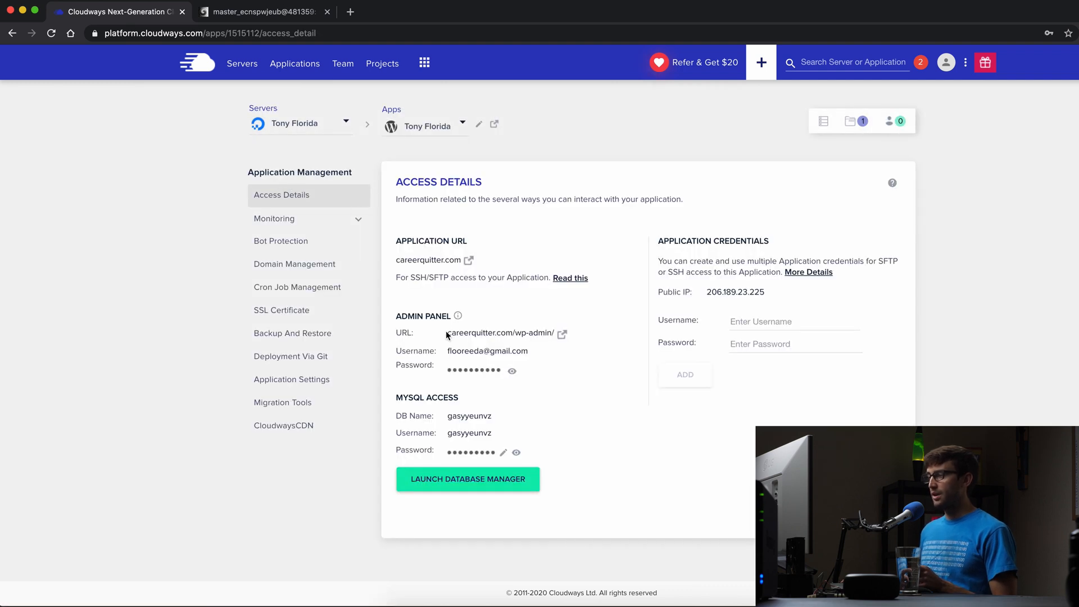
pyautogui.moveTo(504, 333)
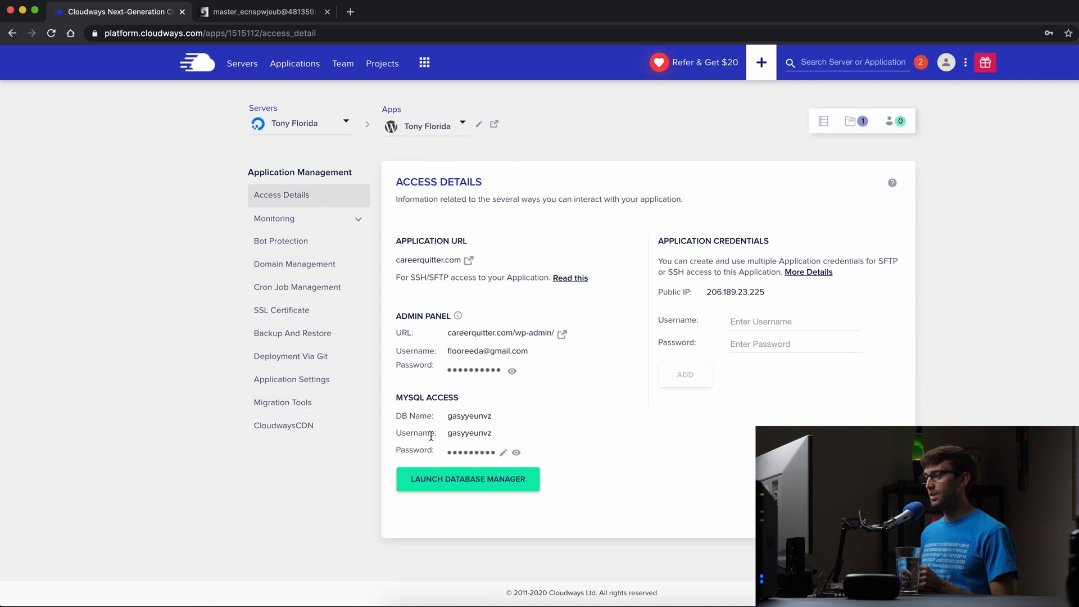
pyautogui.moveTo(489, 433)
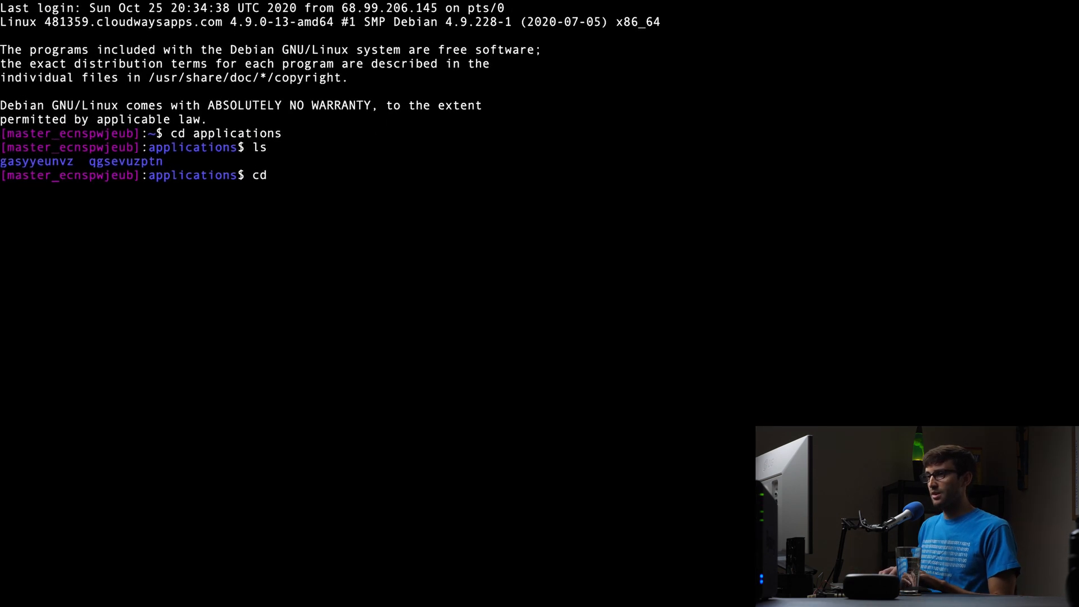
# Enter gasyyeunvz/public_html and open wp-config.php in vim.
pyautogui.write('gasyyeunvz/')
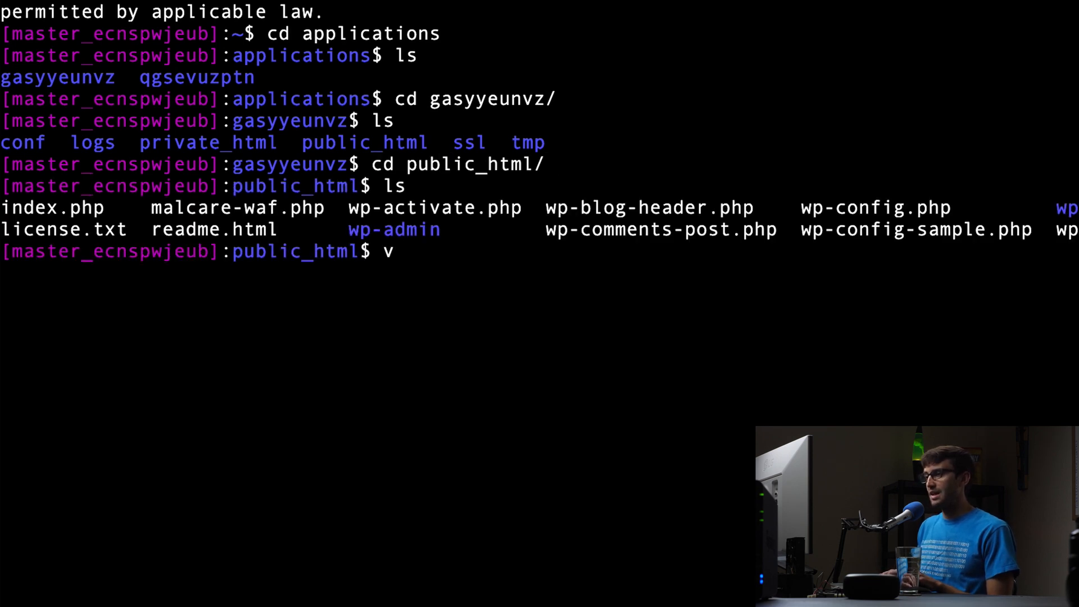
pyautogui.write('im')
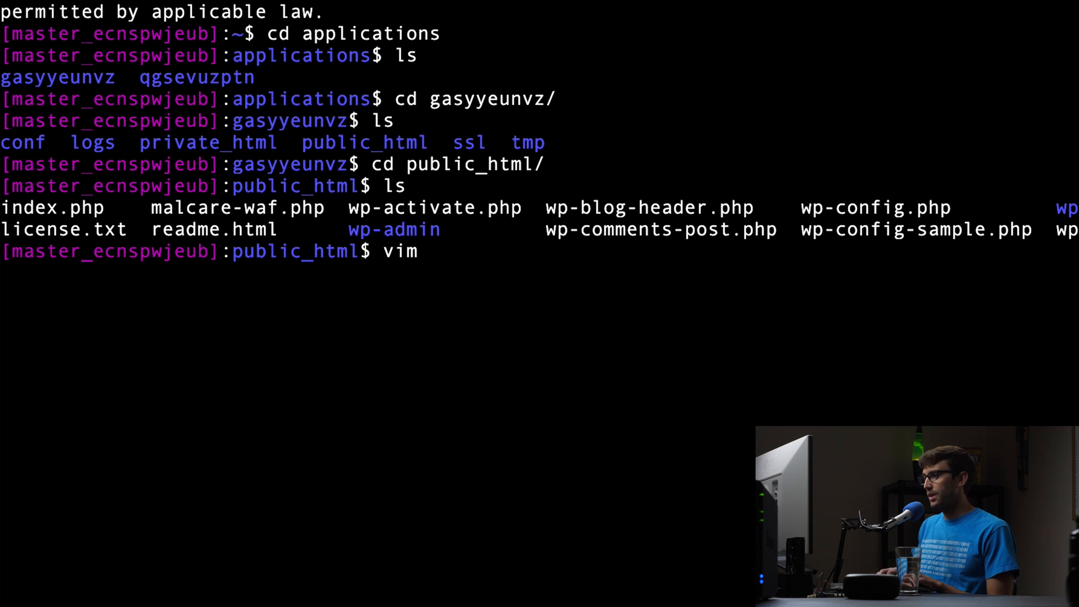
pyautogui.write('wp-config')
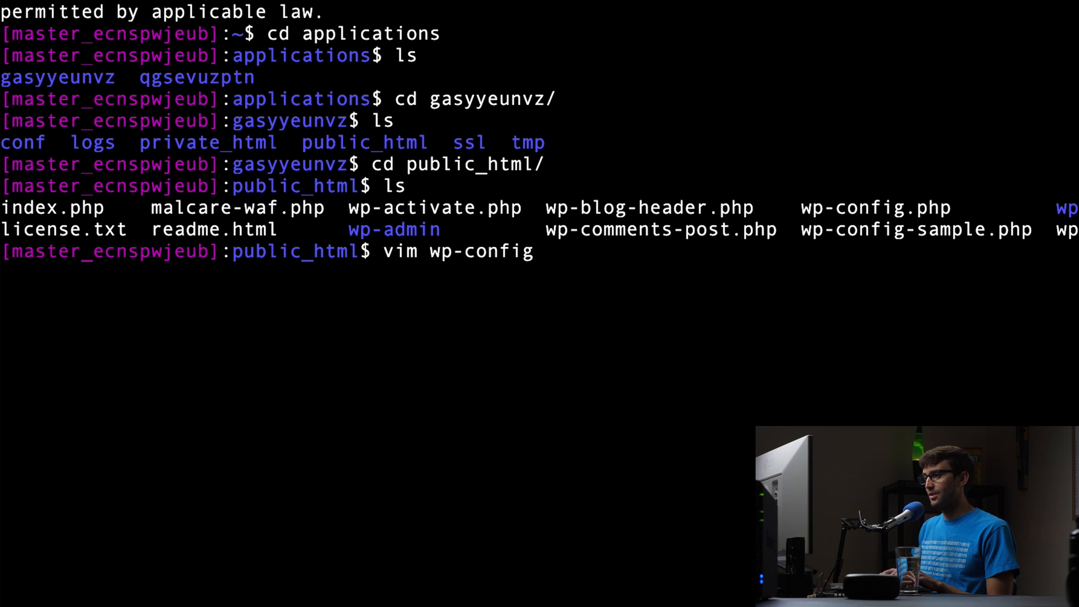
pyautogui.write('.php')
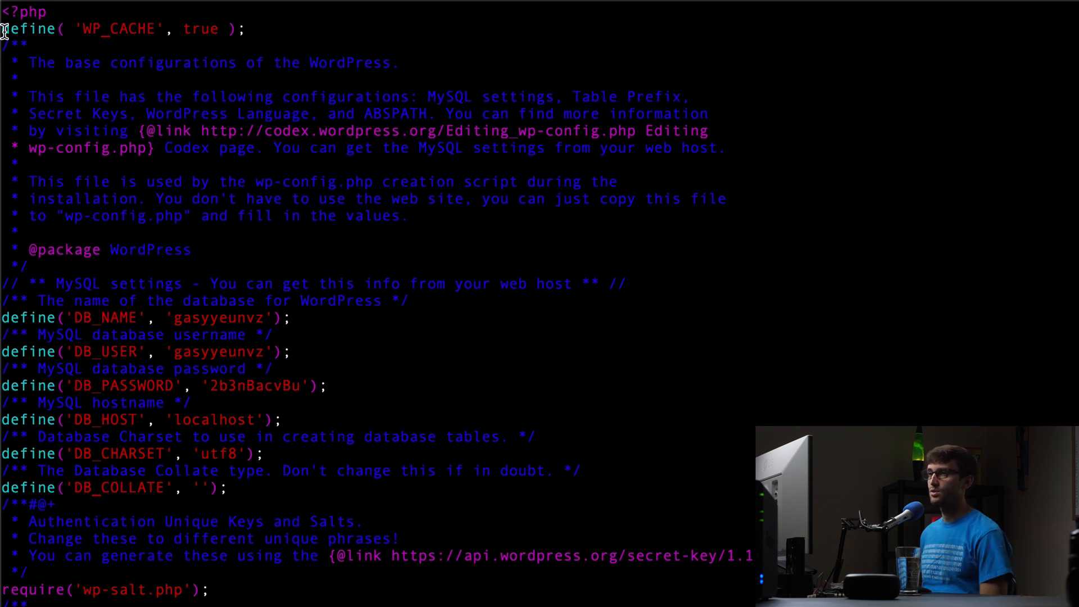
pyautogui.moveTo(142, 55)
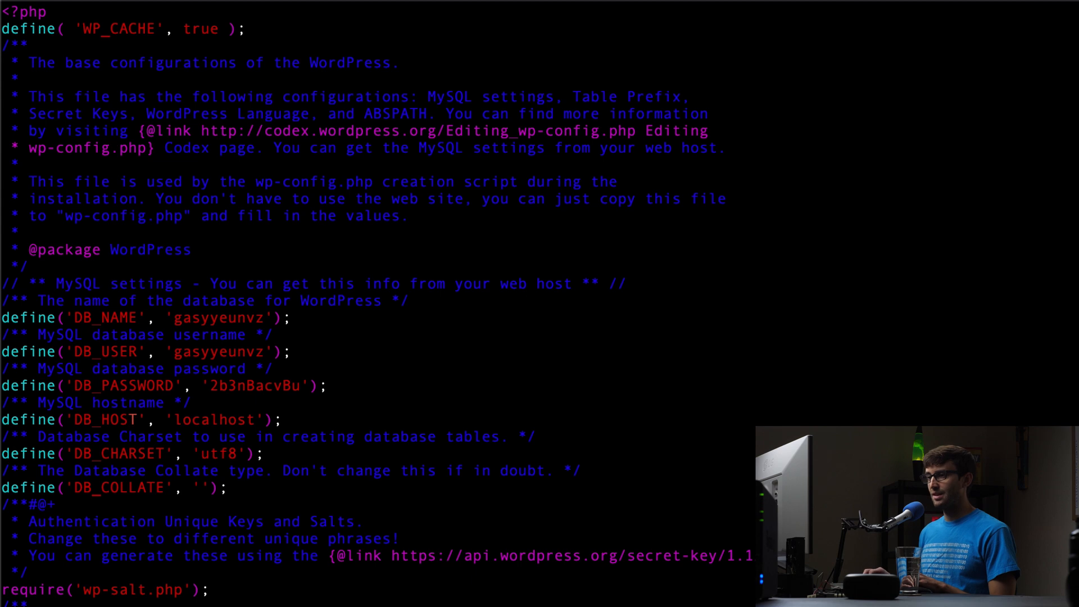
# Scroll wp-config.php down to the keys-and-salts section and start a new line after the wp-salt.php require.
pyautogui.scroll(-3)
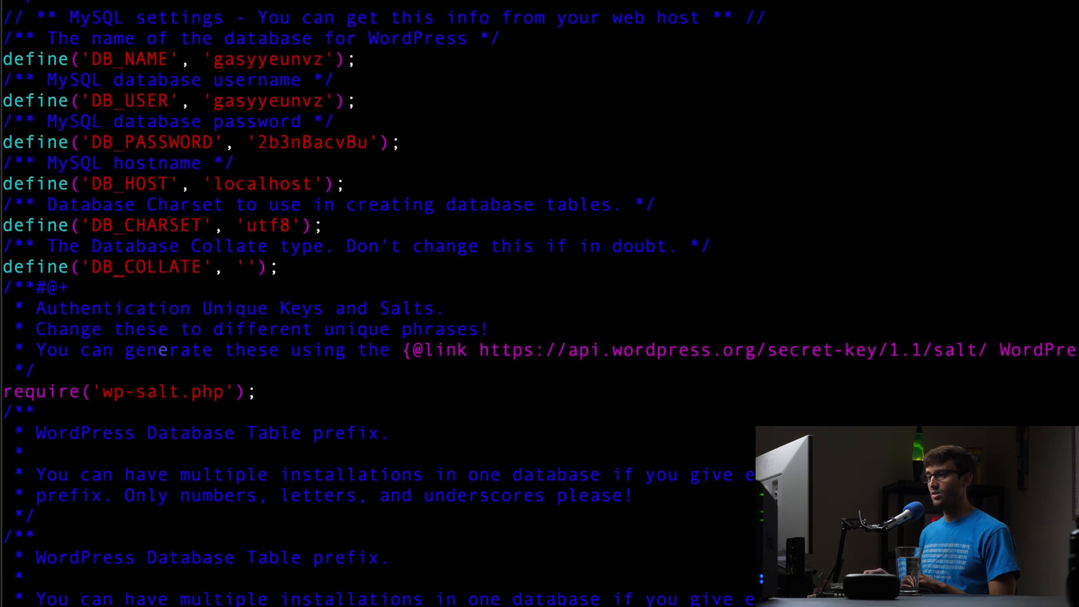
pyautogui.scroll(-3)
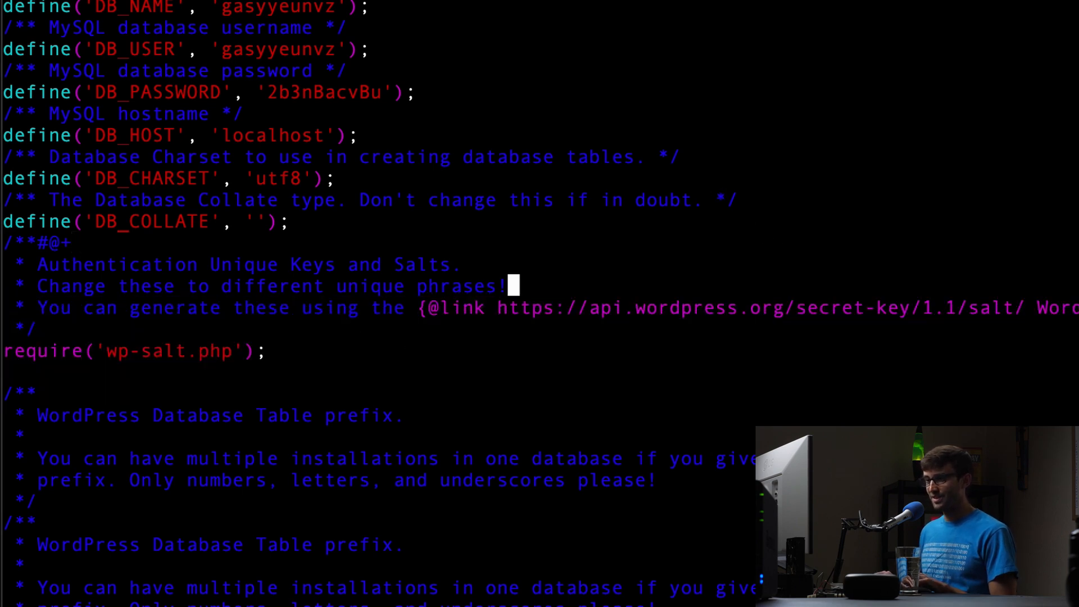
# Add define('WP_CACHE_KEY_SALT', 'careerquitter.com'); then save and quit vim.
pyautogui.write("define('WP_CACHE_KEY_SALT', 'careerquitter.com');")
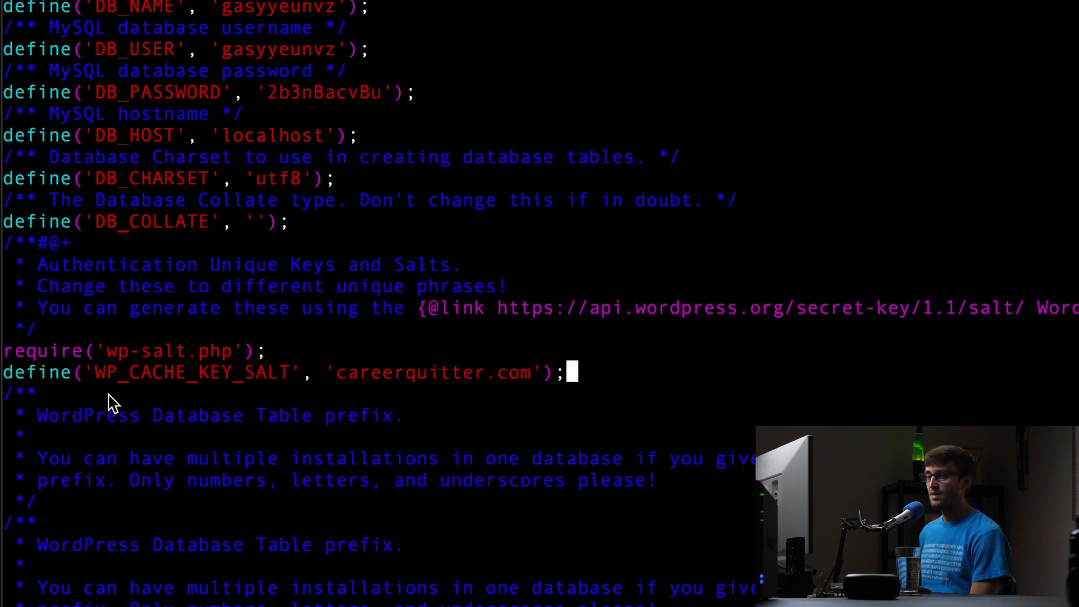
pyautogui.moveTo(310, 391)
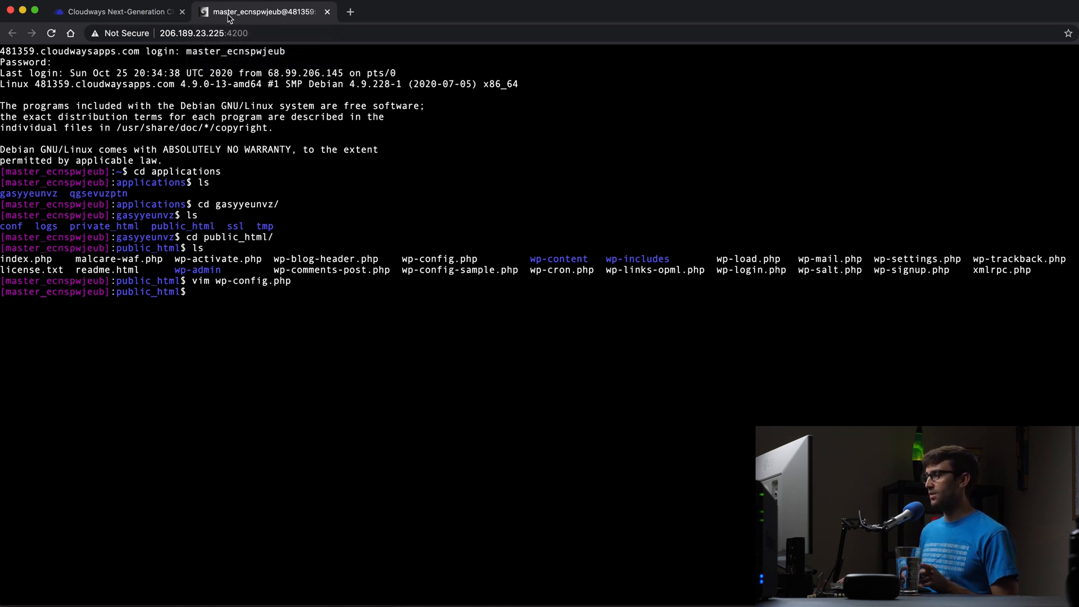
# Return to Cloudways and open the server's Settings & Packages.
pyautogui.click(116, 11)
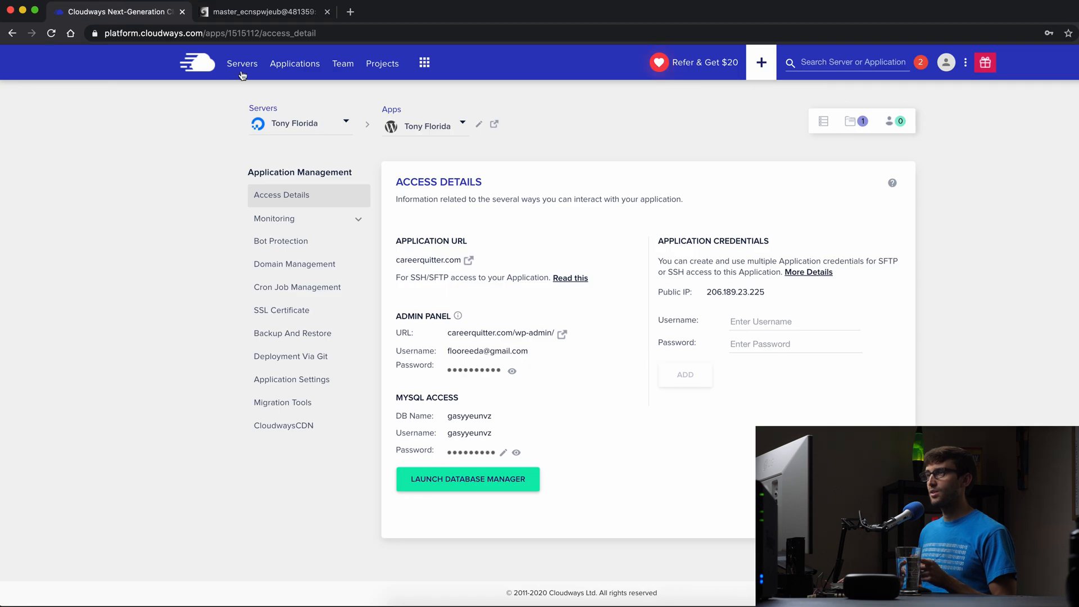
pyautogui.click(241, 63)
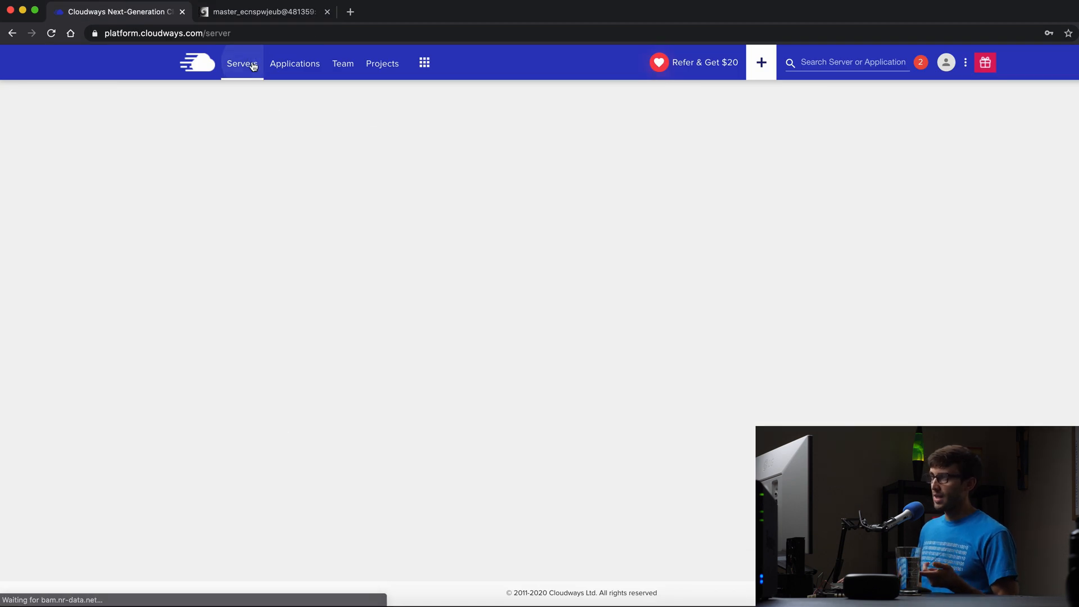
pyautogui.click(242, 63)
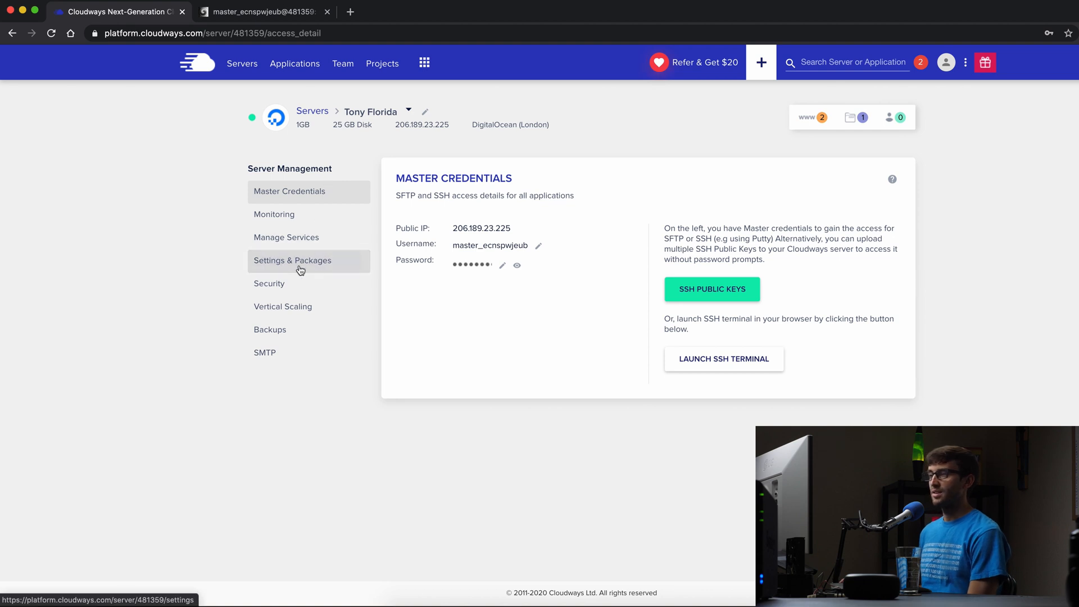
pyautogui.click(292, 260)
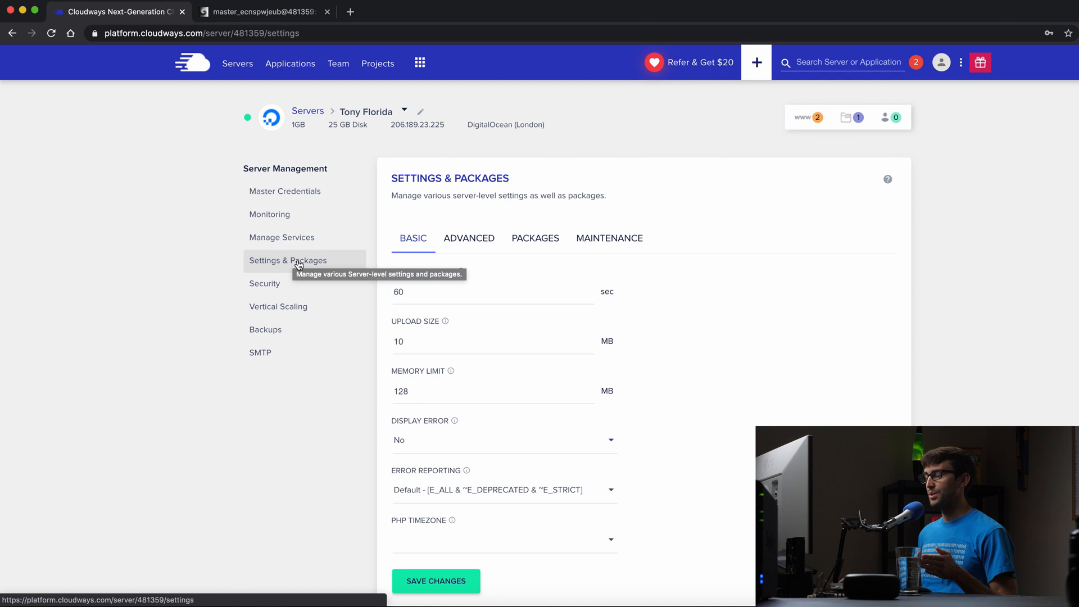
pyautogui.moveTo(548, 245)
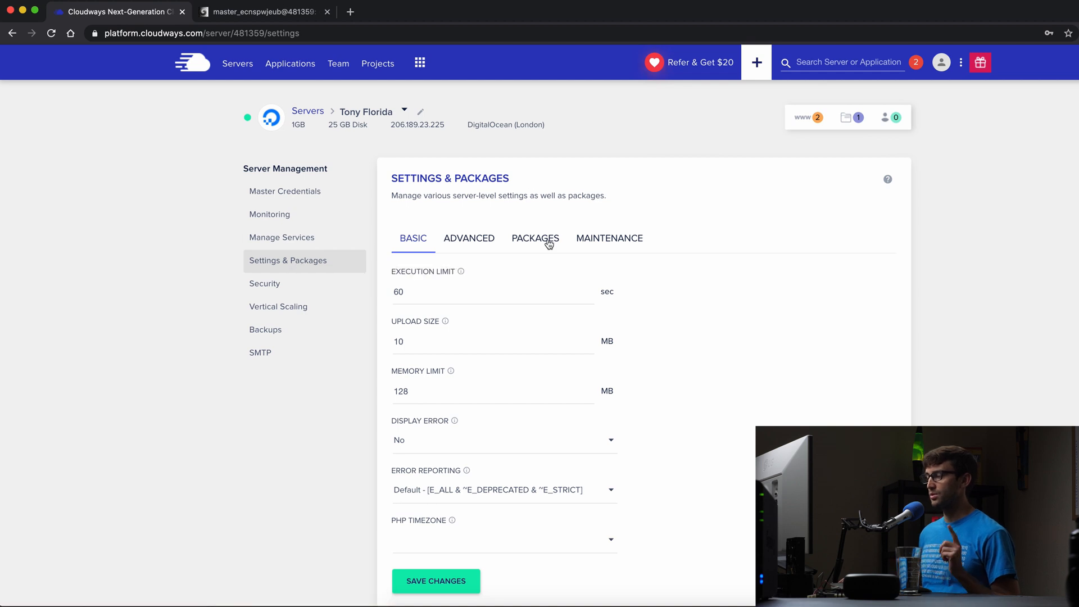
# Install the Redis package from the server's Packages list.
pyautogui.click(537, 237)
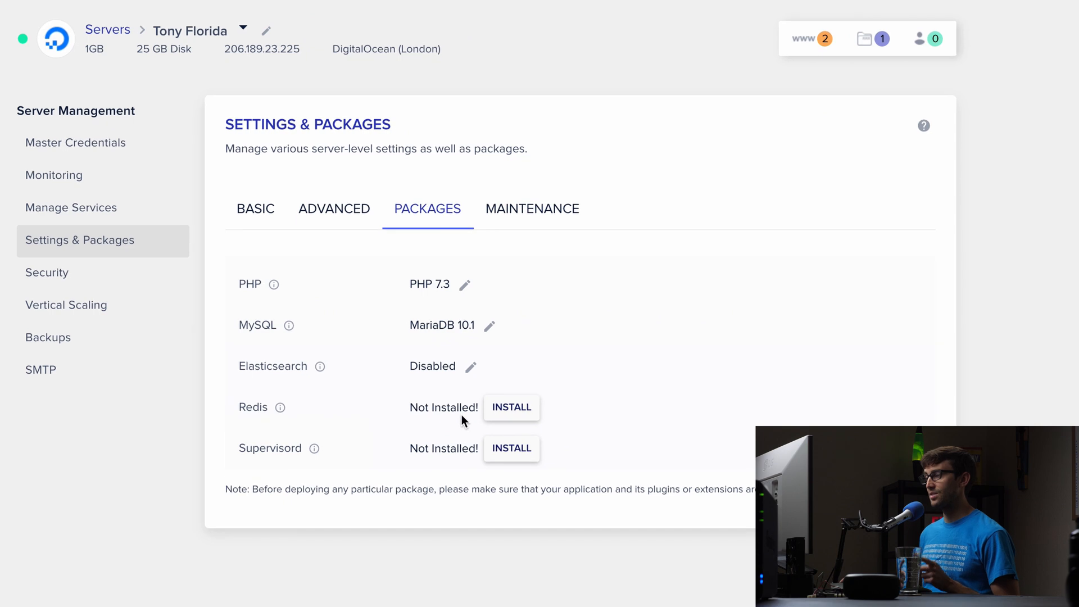
pyautogui.moveTo(562, 425)
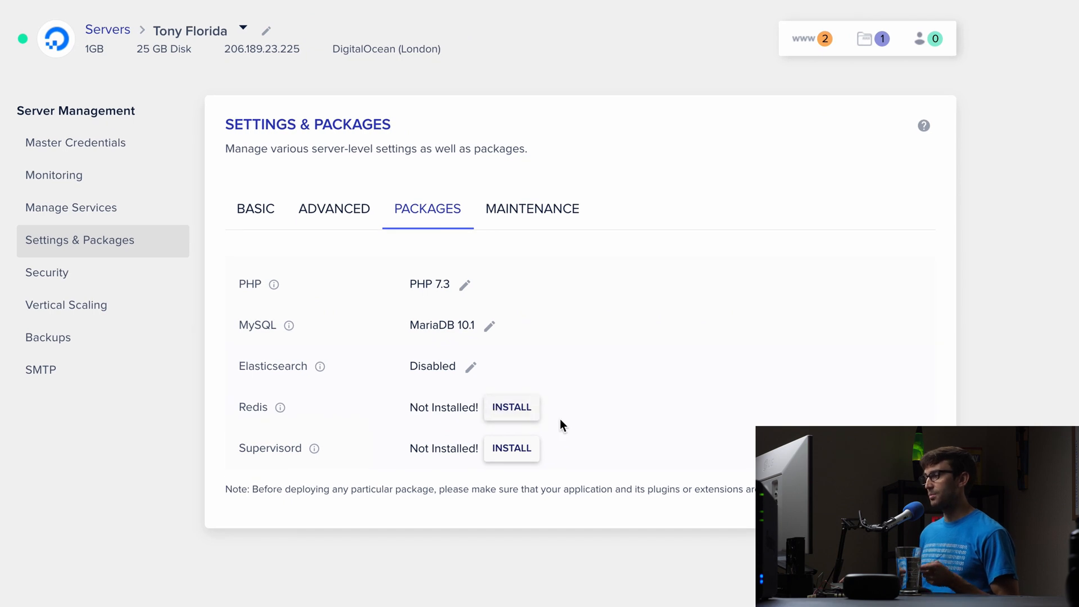
pyautogui.click(512, 407)
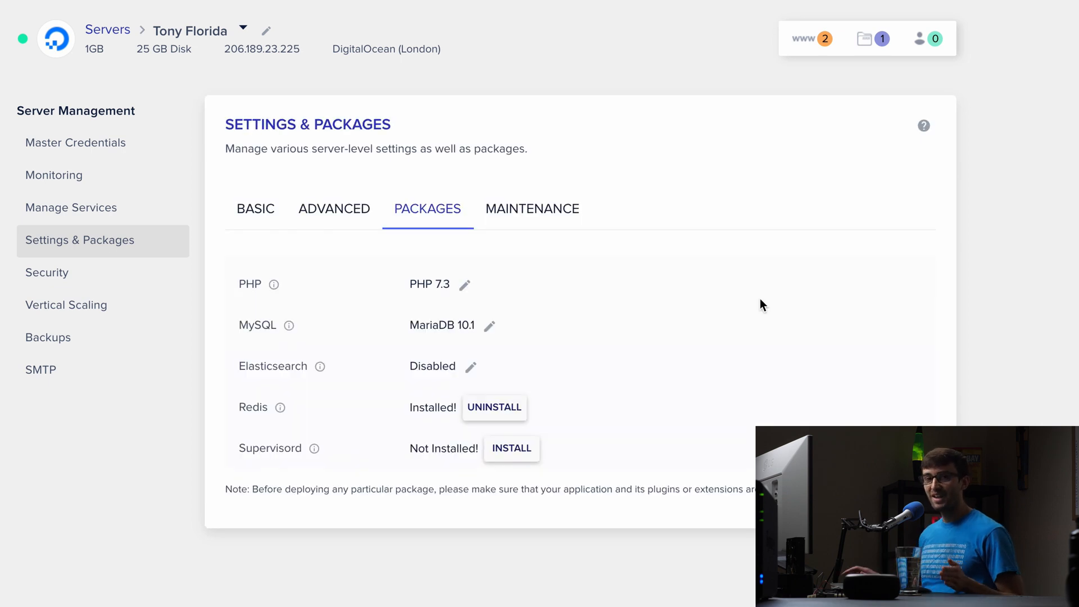
pyautogui.moveTo(438, 409)
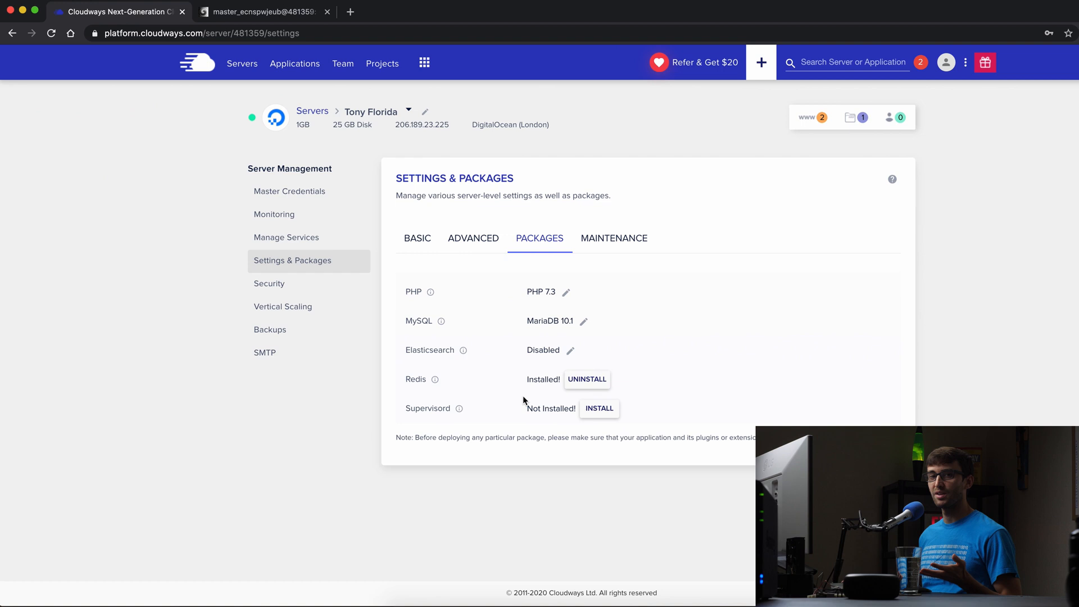
pyautogui.moveTo(520, 400)
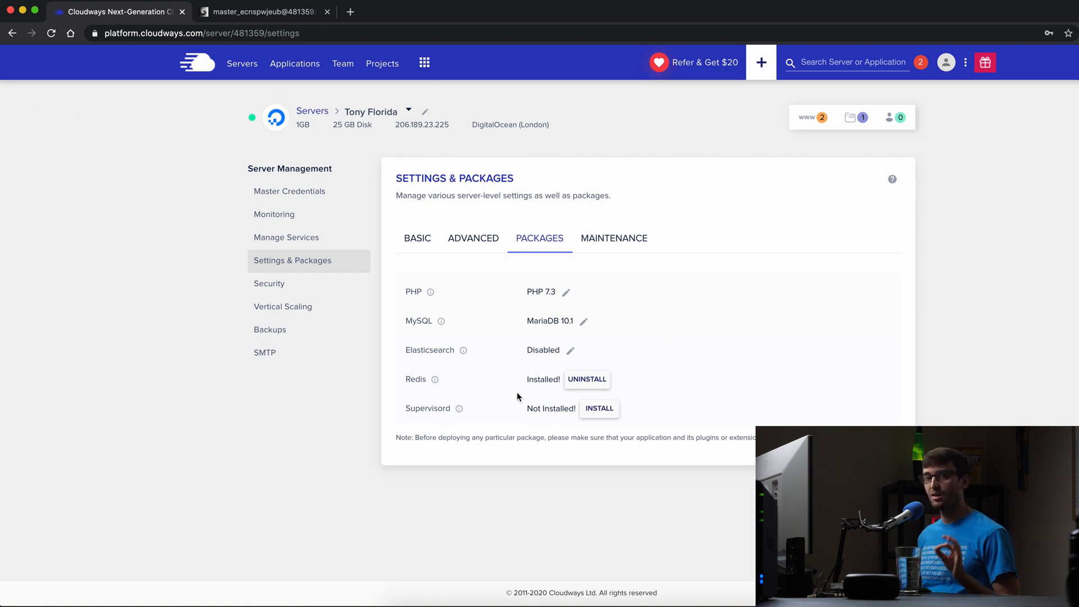
pyautogui.moveTo(294, 75)
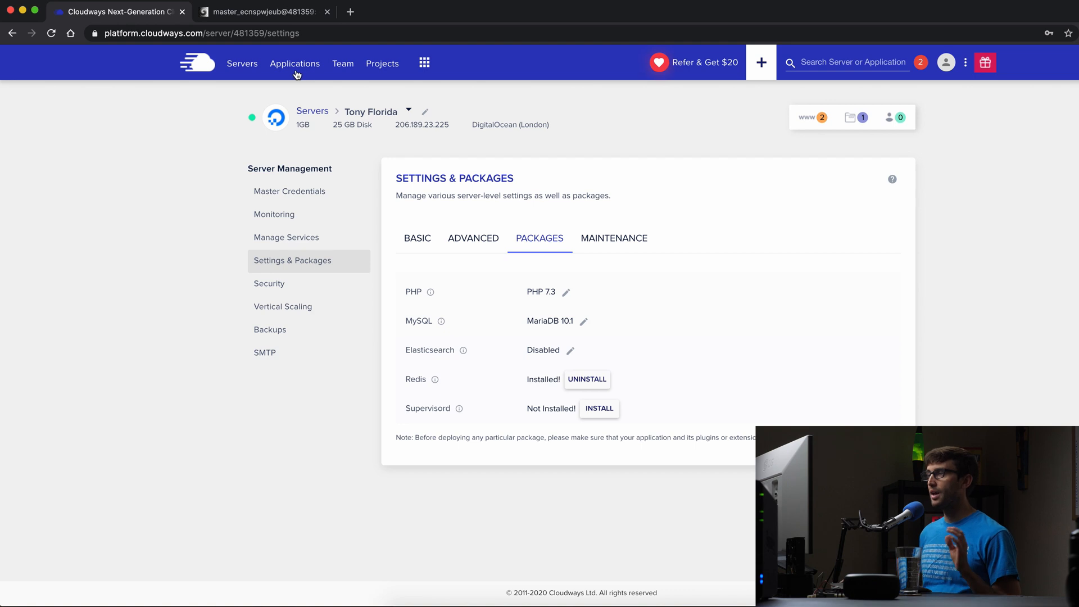
pyautogui.moveTo(294, 72)
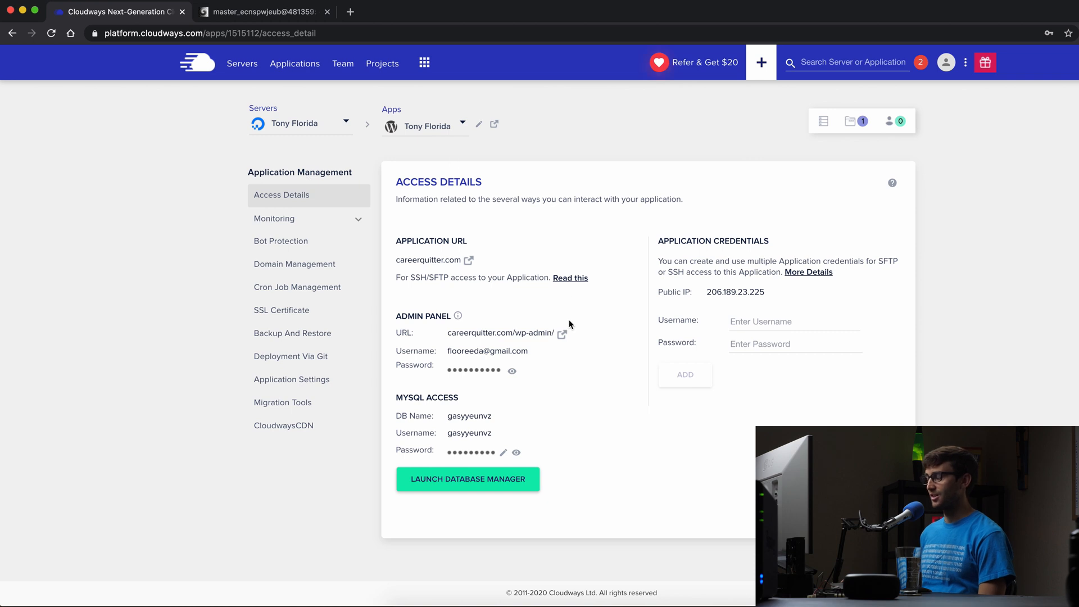
# Launch the site's wp-admin dashboard from the Admin Panel URL link.
pyautogui.click(562, 334)
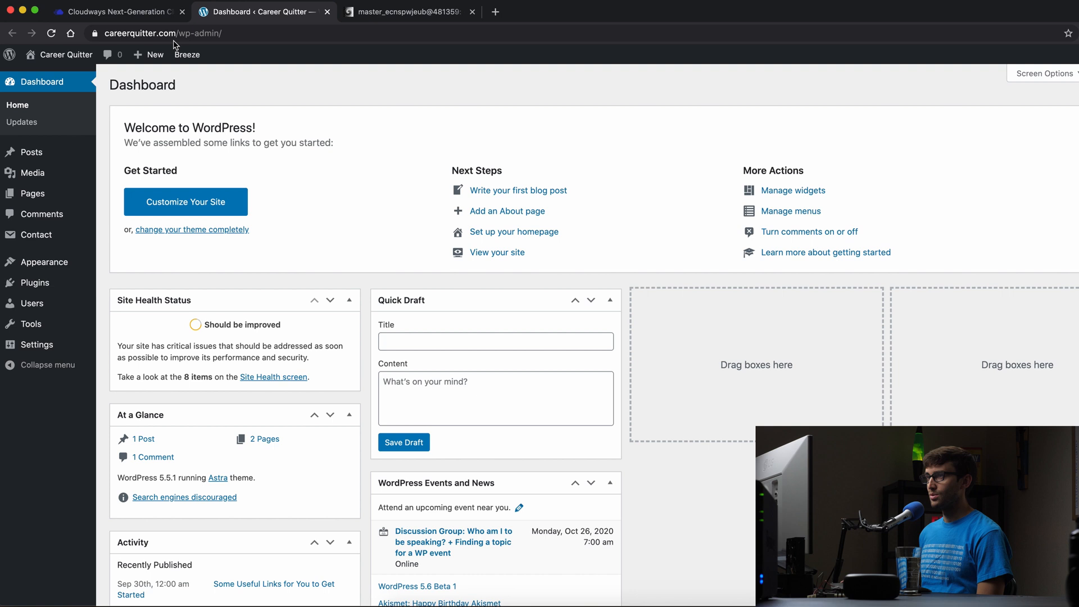
pyautogui.moveTo(199, 47)
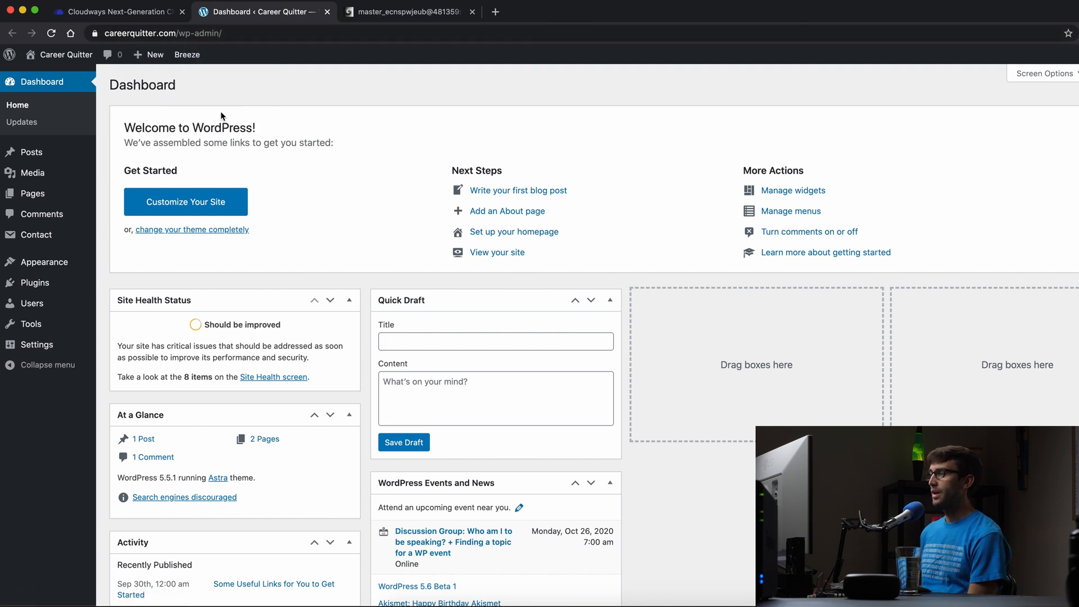
pyautogui.moveTo(35, 284)
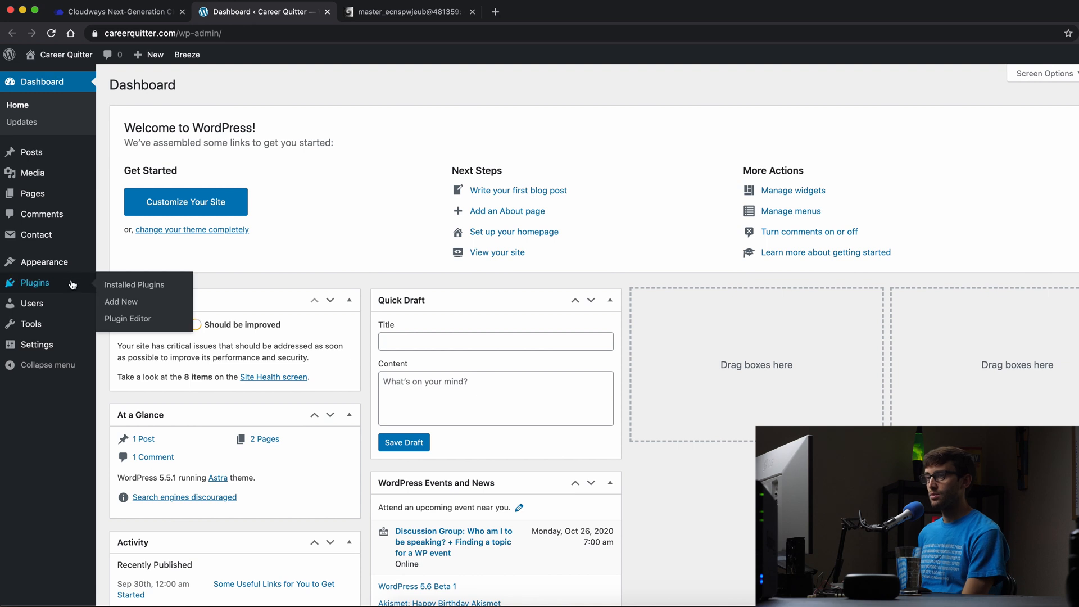
# Search for, install and activate the Redis Object Cache plugin.
pyautogui.click(120, 302)
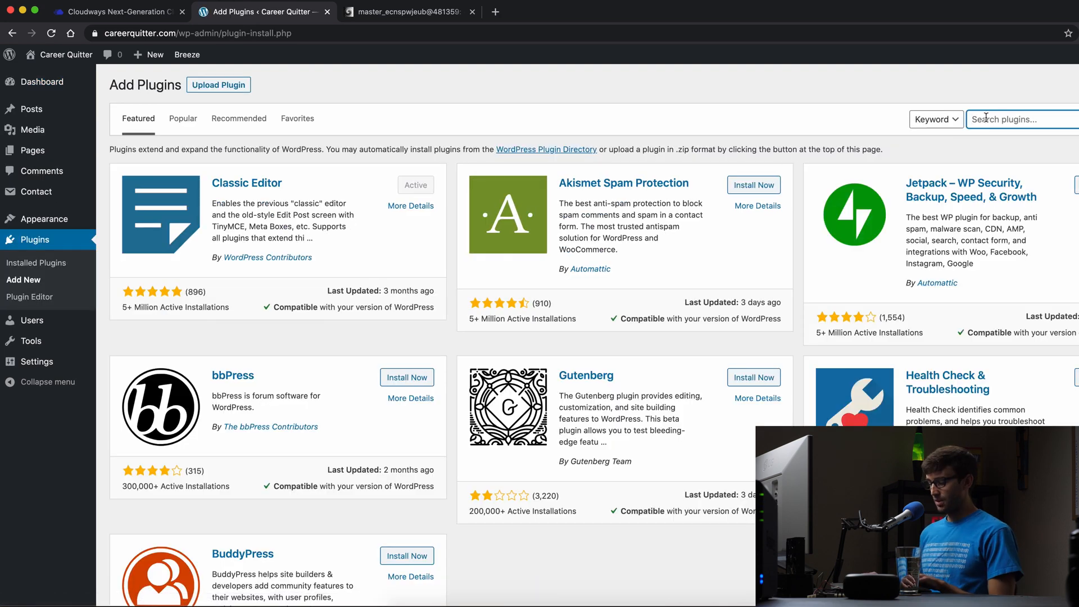
pyautogui.write('Redis Object Cache')
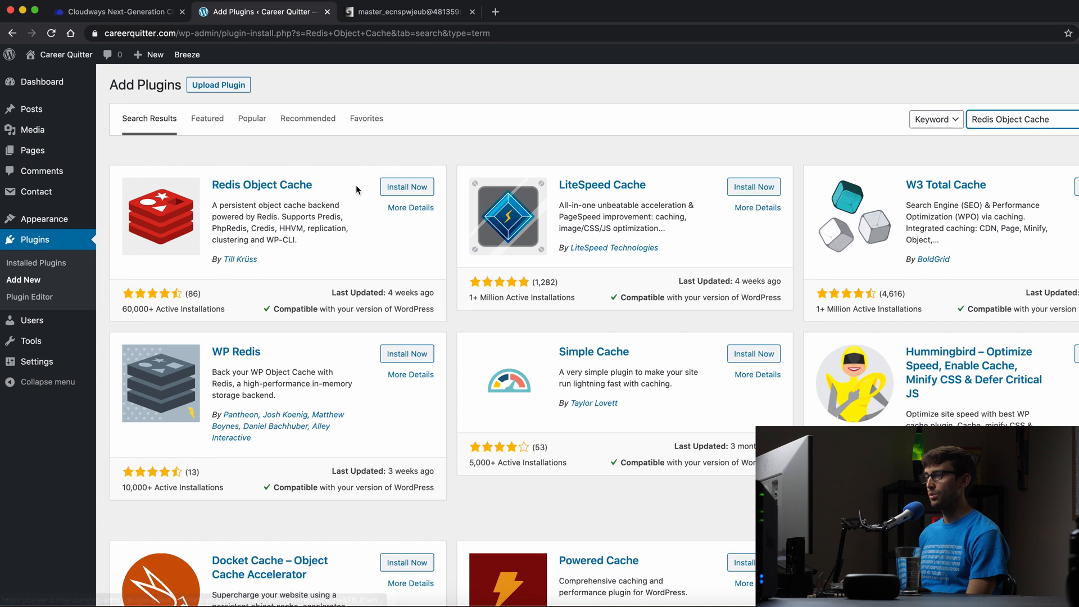
pyautogui.click(407, 187)
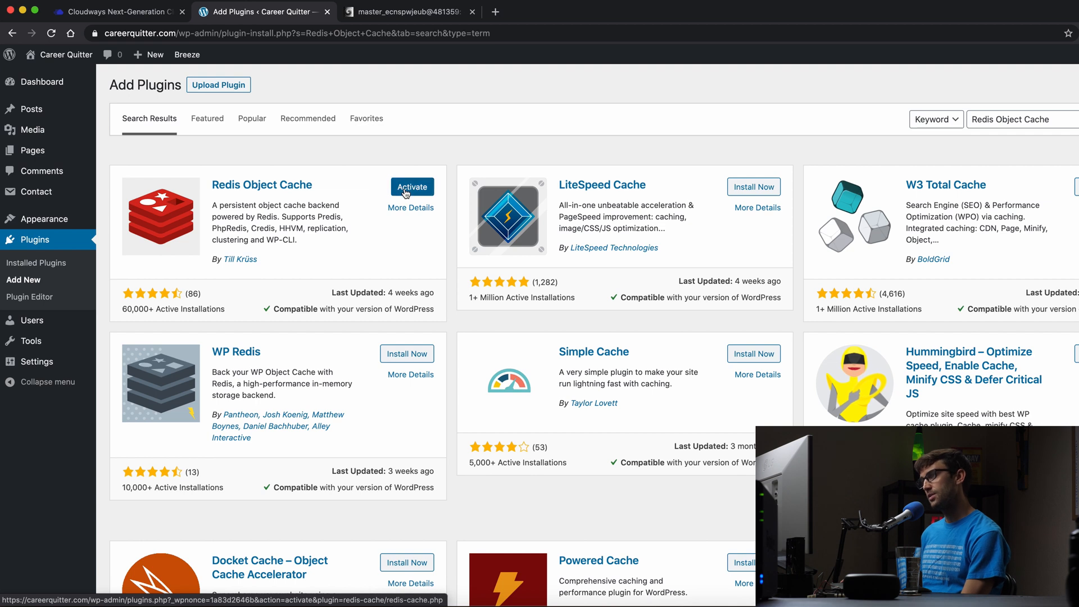
pyautogui.click(411, 187)
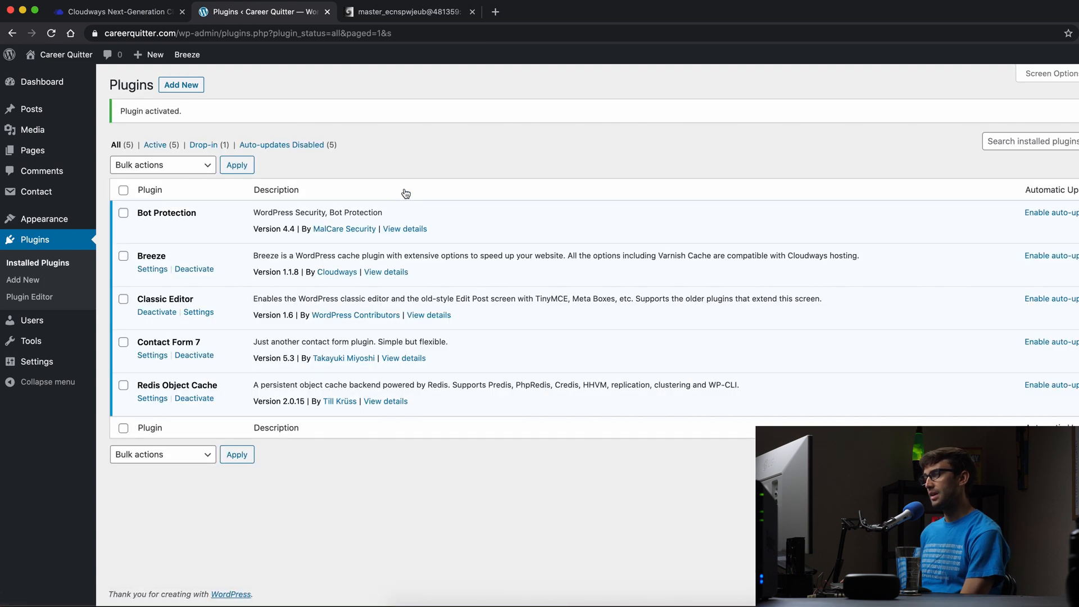
pyautogui.moveTo(158, 401)
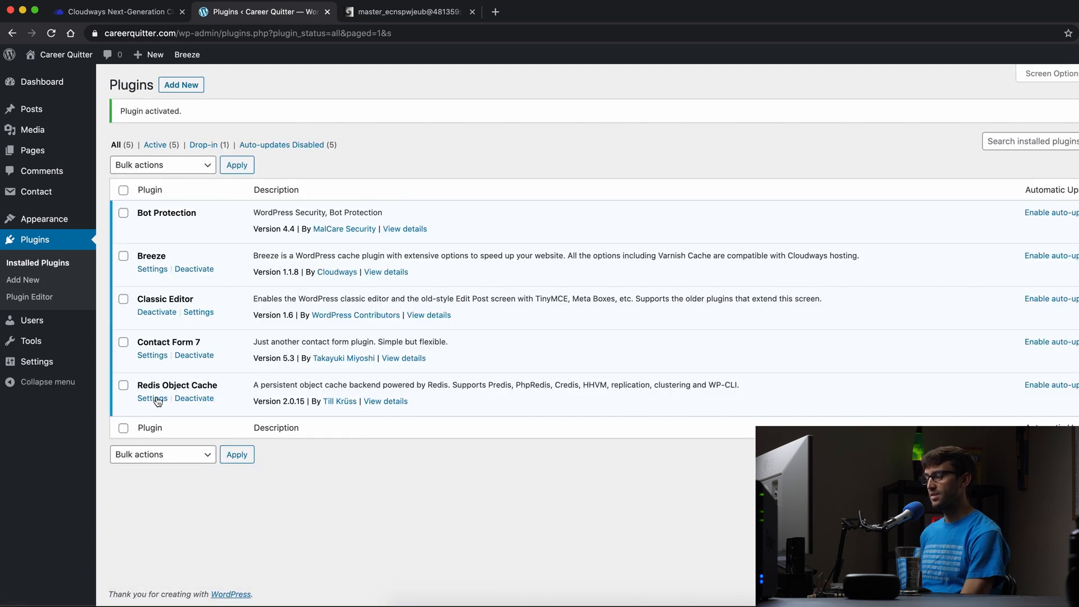
# Enable the object cache in Redis Object Cache settings so status reads Connected.
pyautogui.click(152, 398)
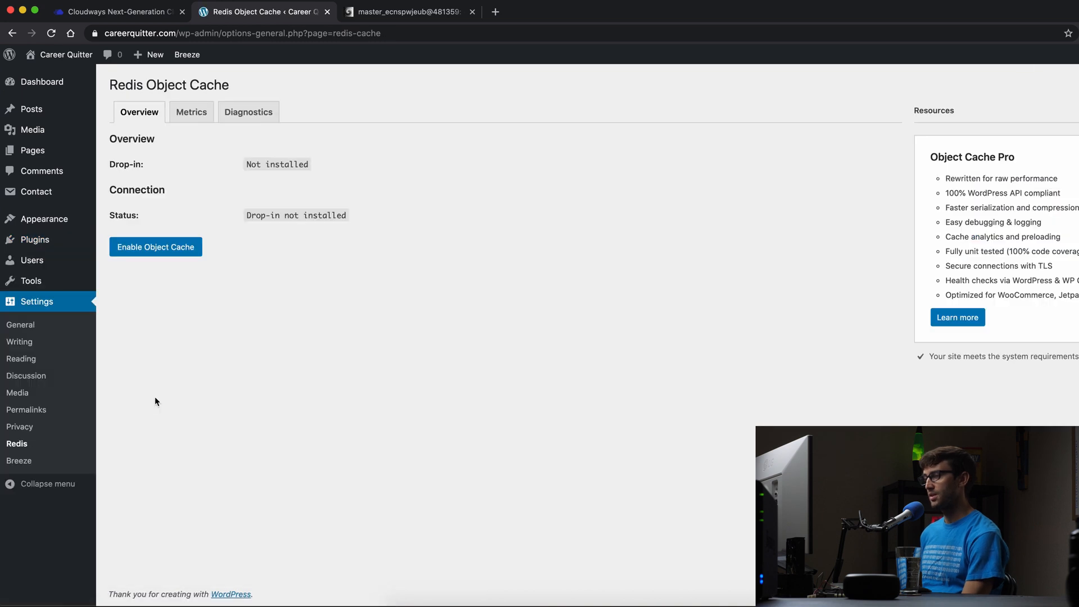
pyautogui.moveTo(226, 333)
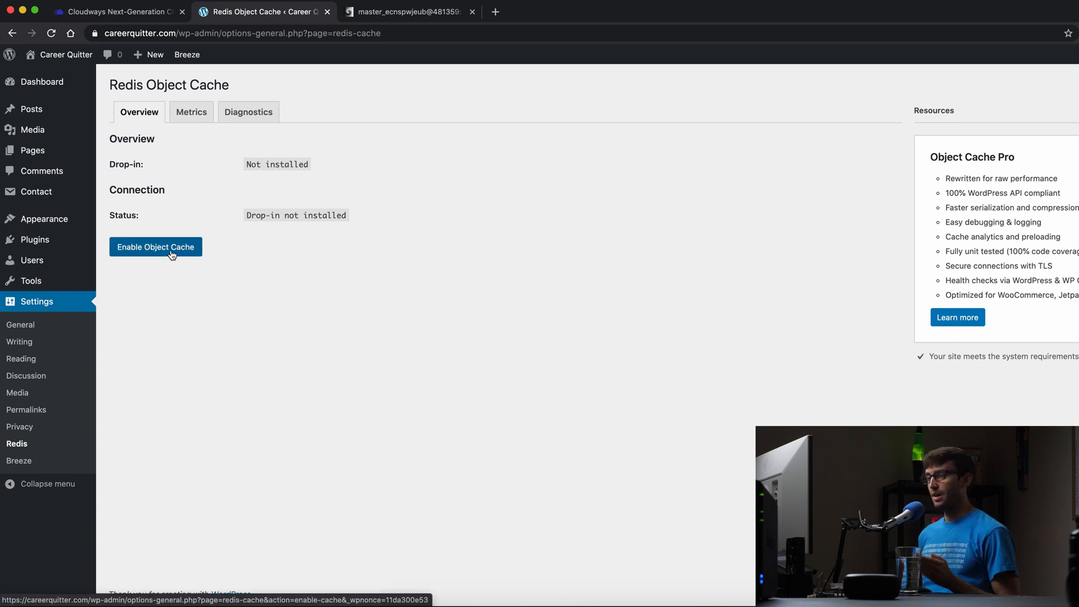
pyautogui.click(155, 246)
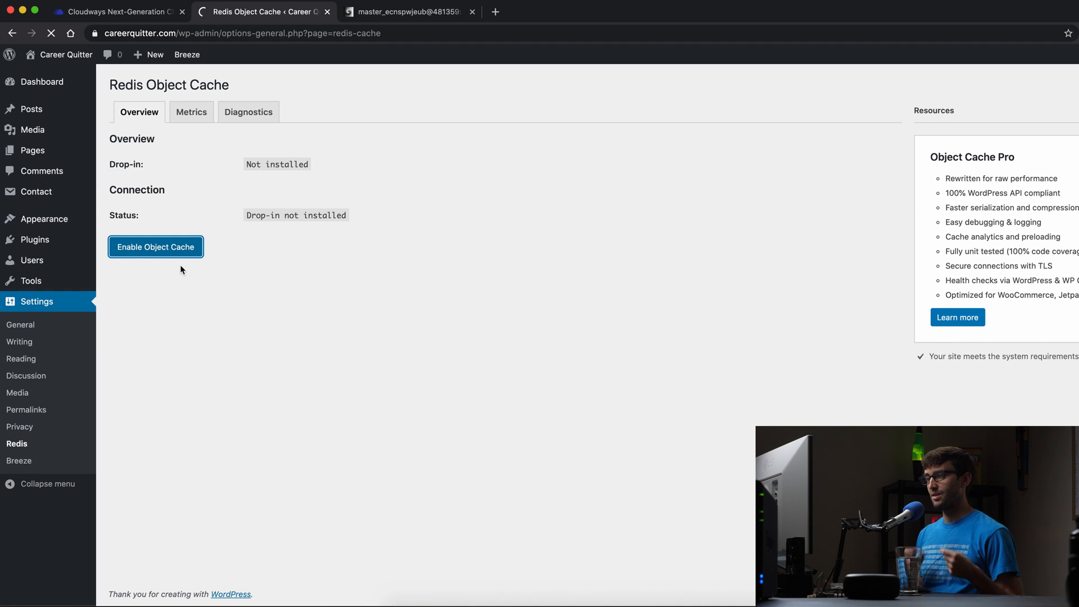
pyautogui.click(155, 246)
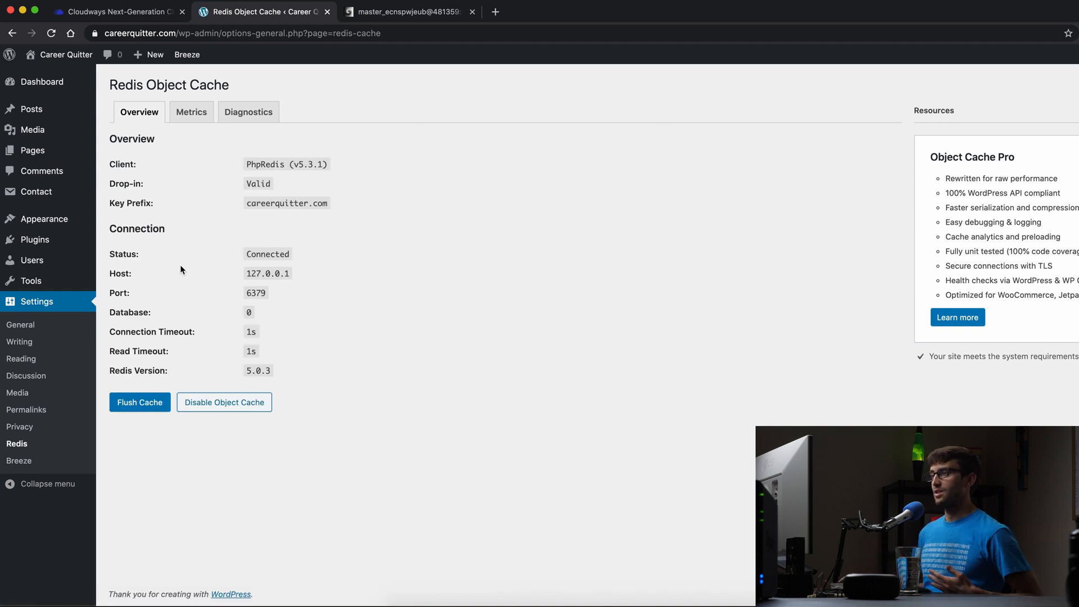
pyautogui.moveTo(145, 260)
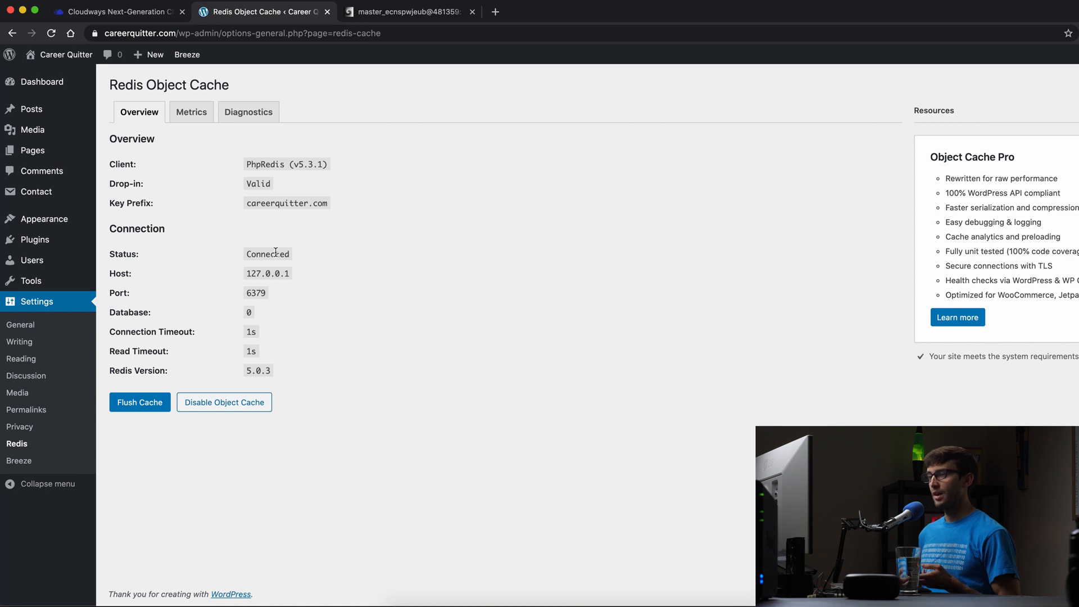
pyautogui.moveTo(268, 347)
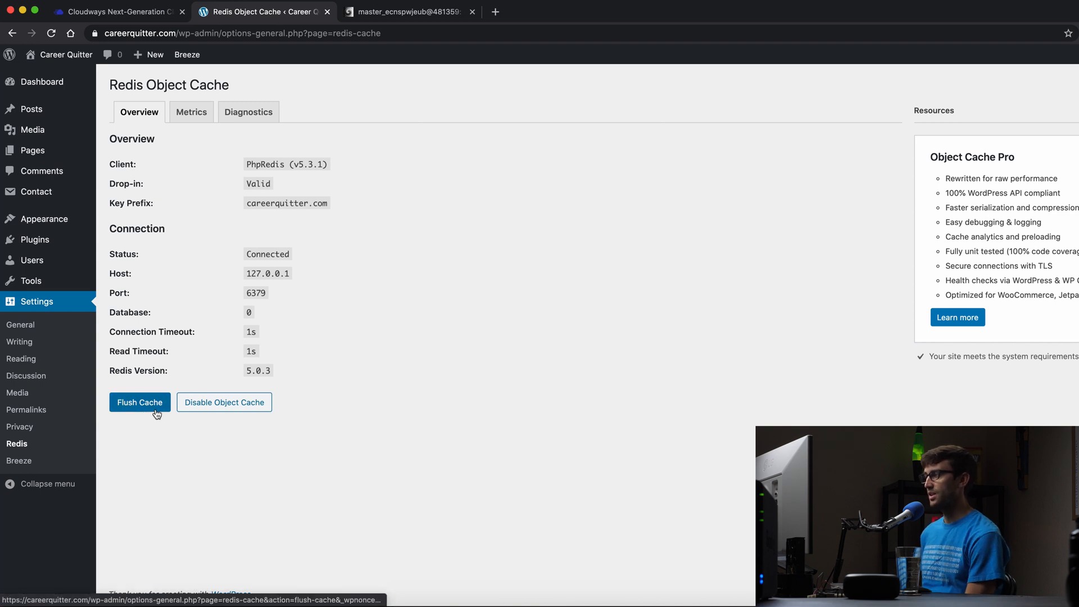
pyautogui.moveTo(171, 436)
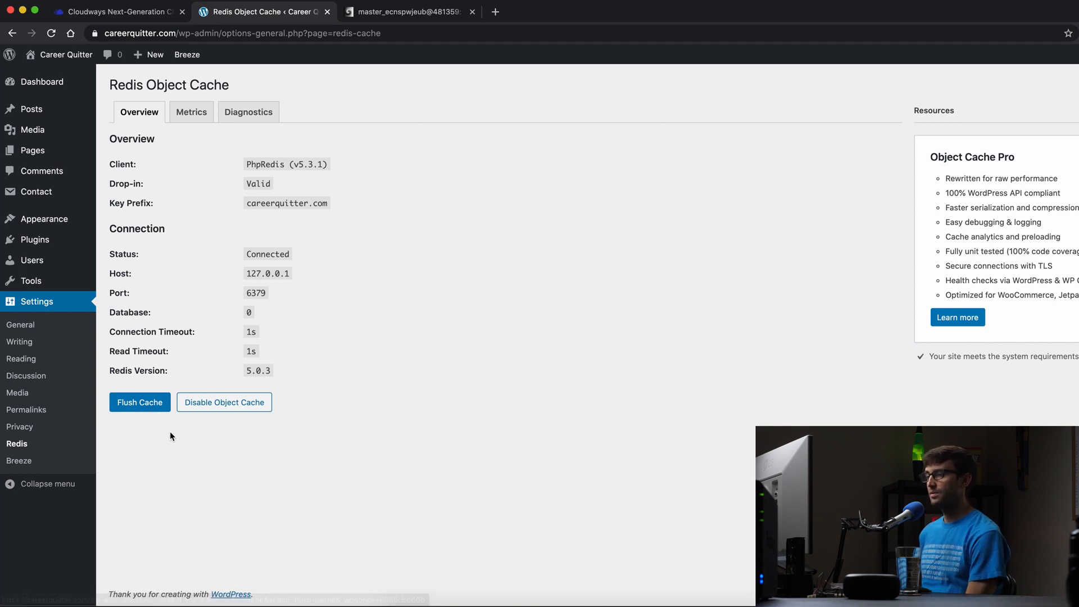
pyautogui.moveTo(167, 427)
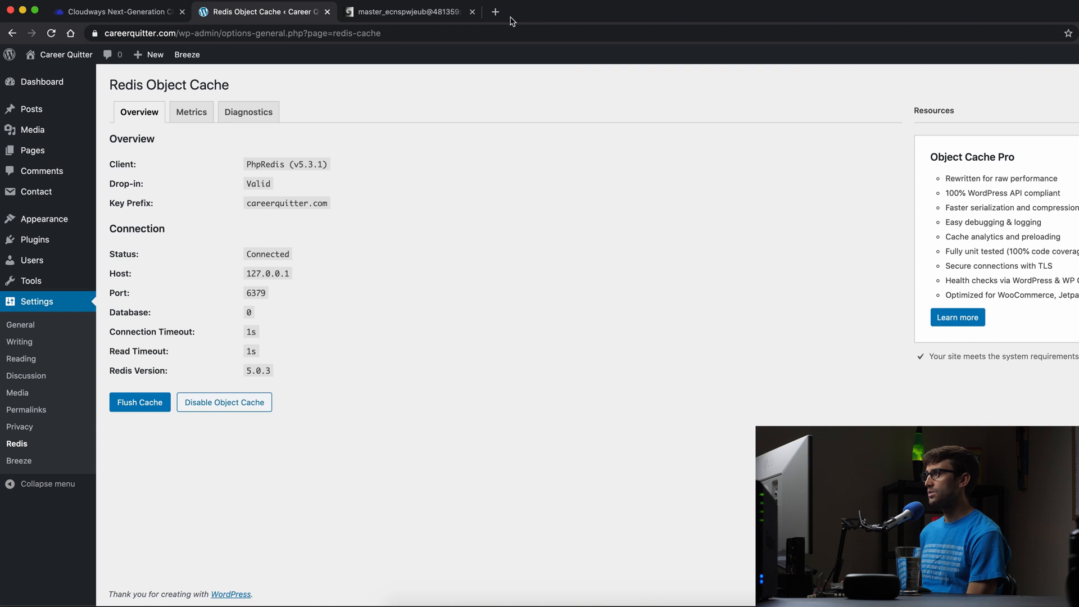
# Run redis-cli monitor in the SSH session so it replies OK and waits for cache activity.
pyautogui.click(408, 11)
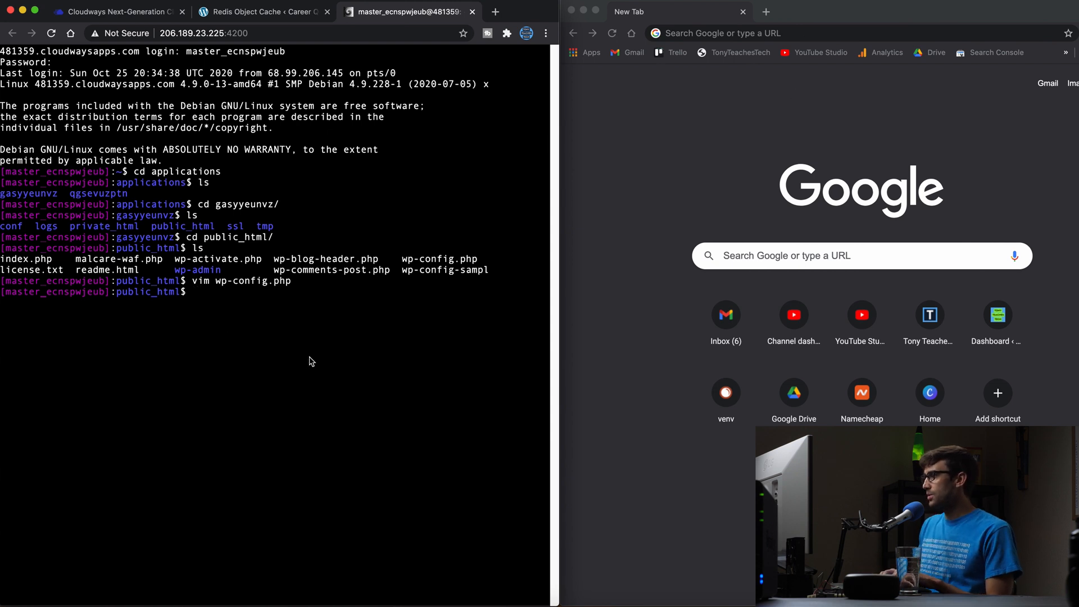
pyautogui.write('dedis-')
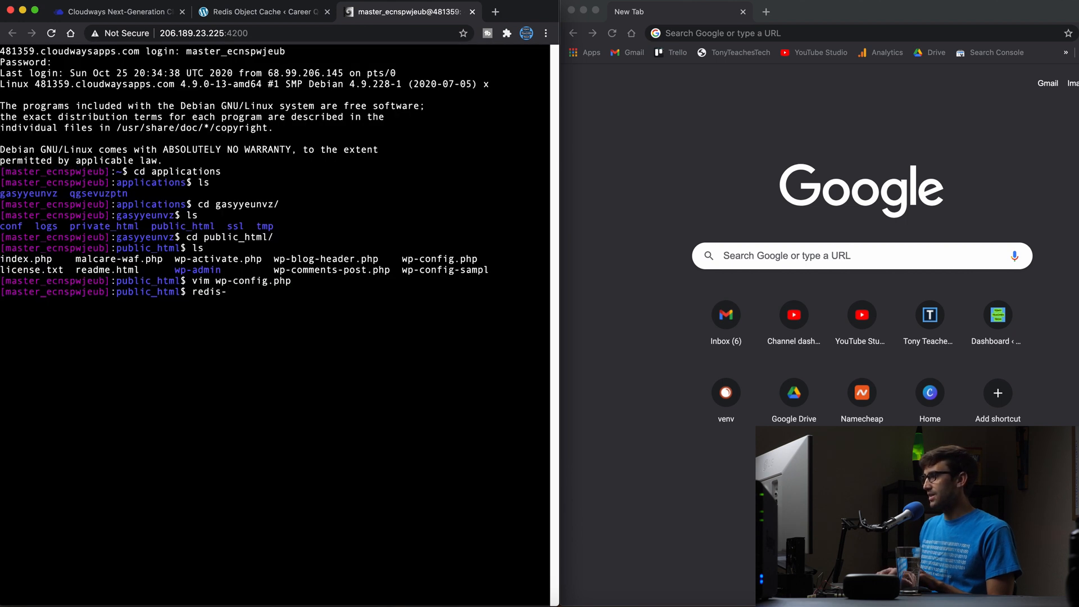
pyautogui.write('cli')
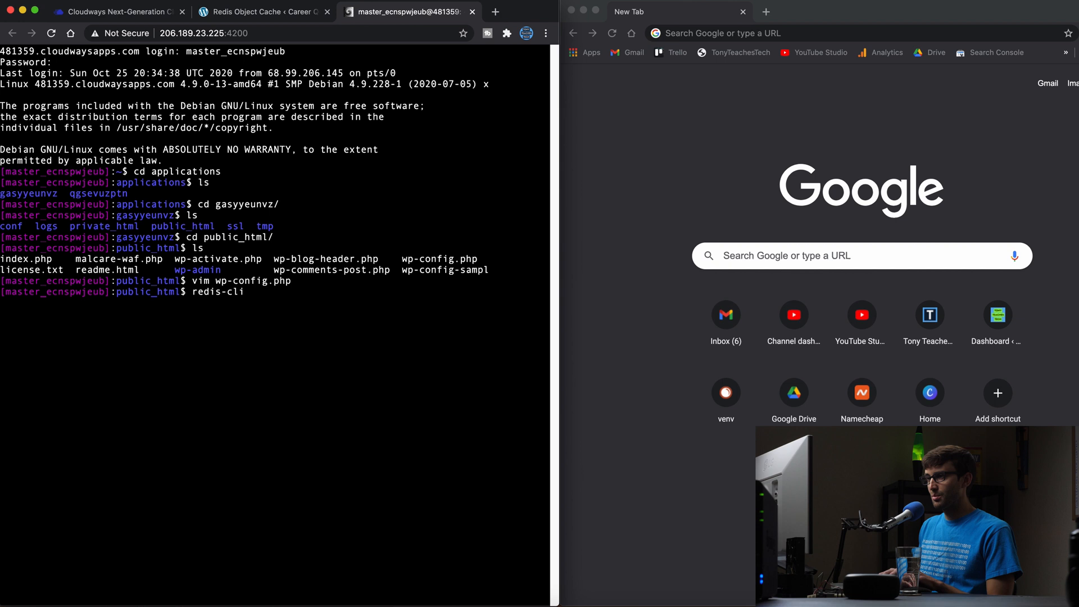
pyautogui.write('m')
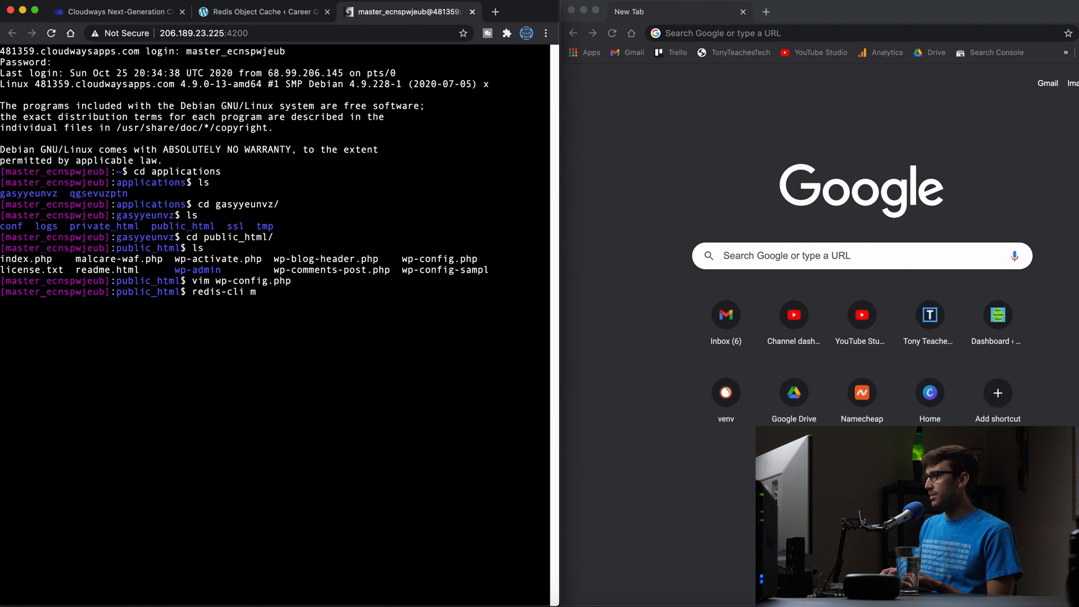
pyautogui.write('onit')
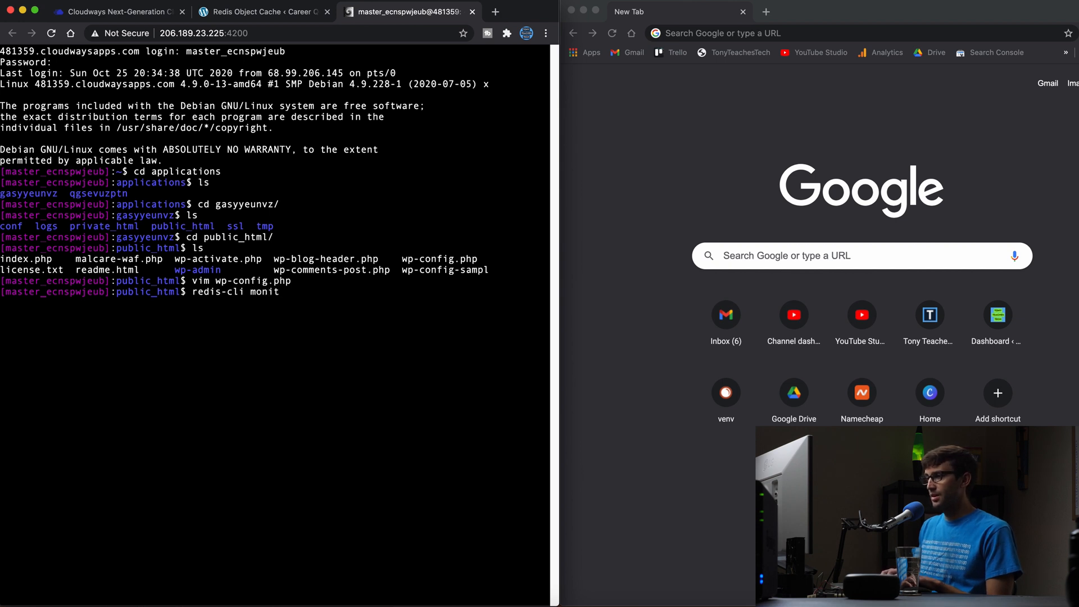
pyautogui.press('Return')
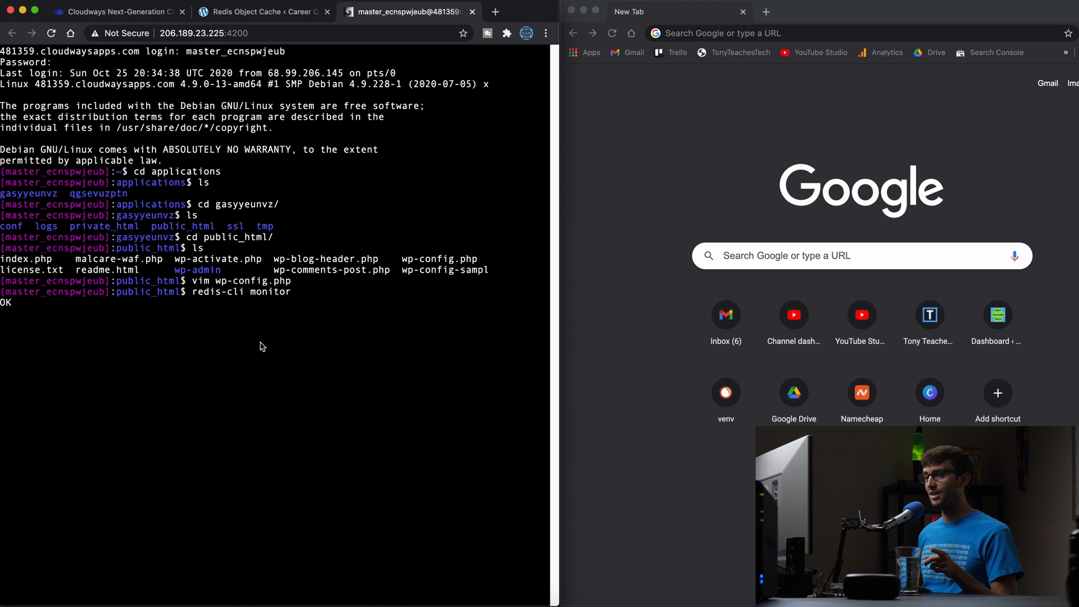
pyautogui.moveTo(667, 115)
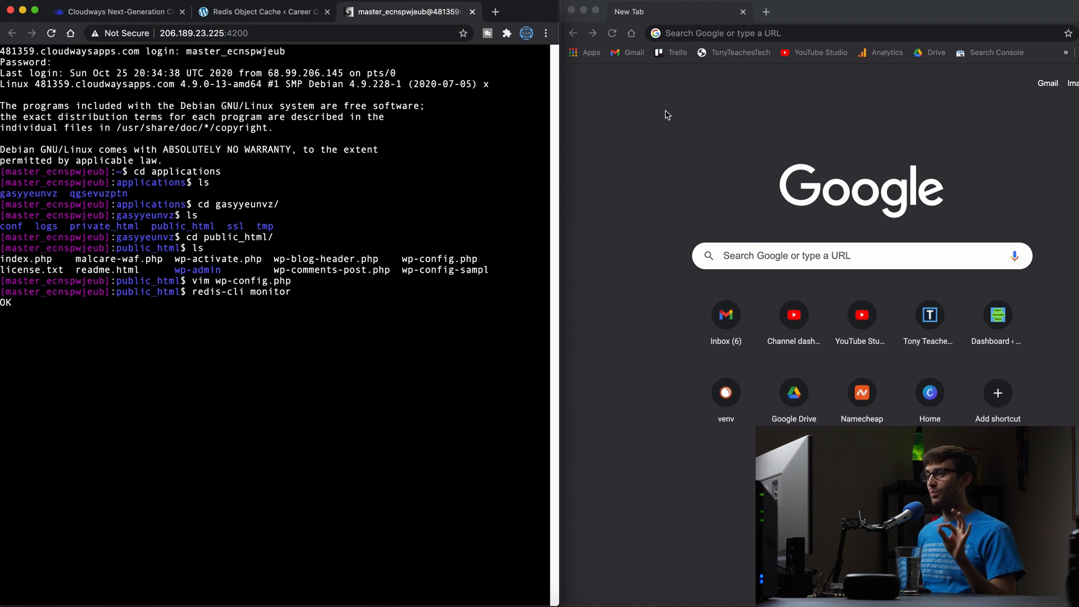
# Load careerquitter.com and its Contact page so the monitor streams GET and SET cache calls.
pyautogui.click(756, 32)
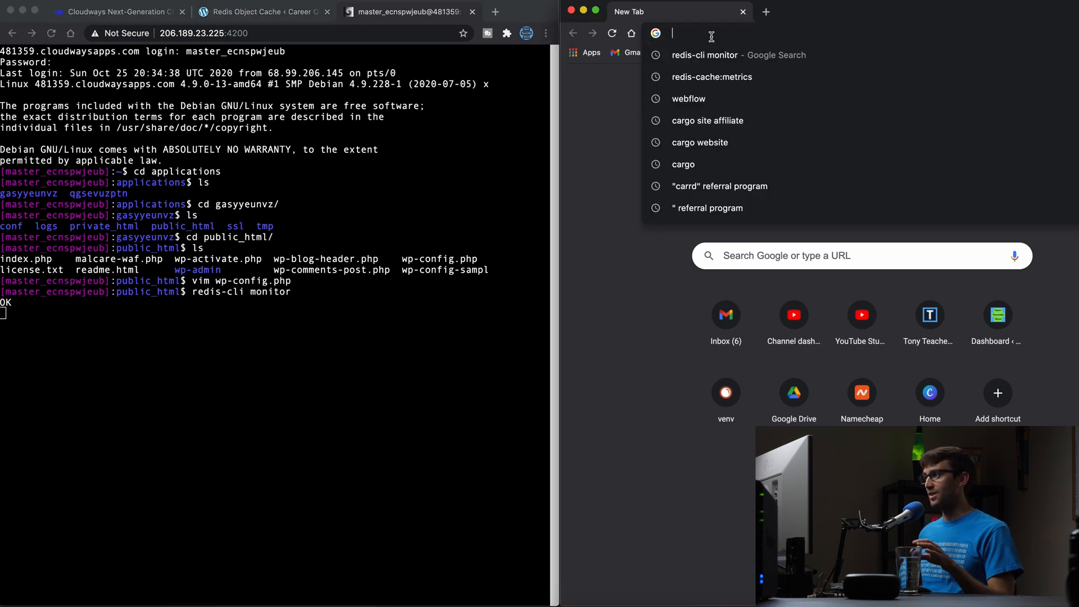
pyautogui.write('canva.com')
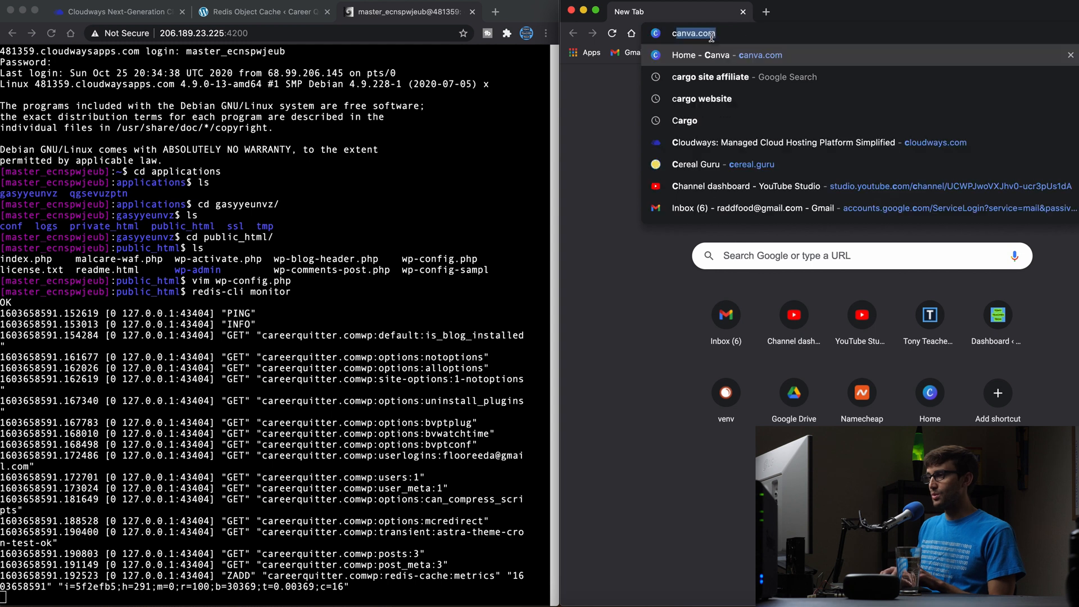
pyautogui.write('careerquitter.com')
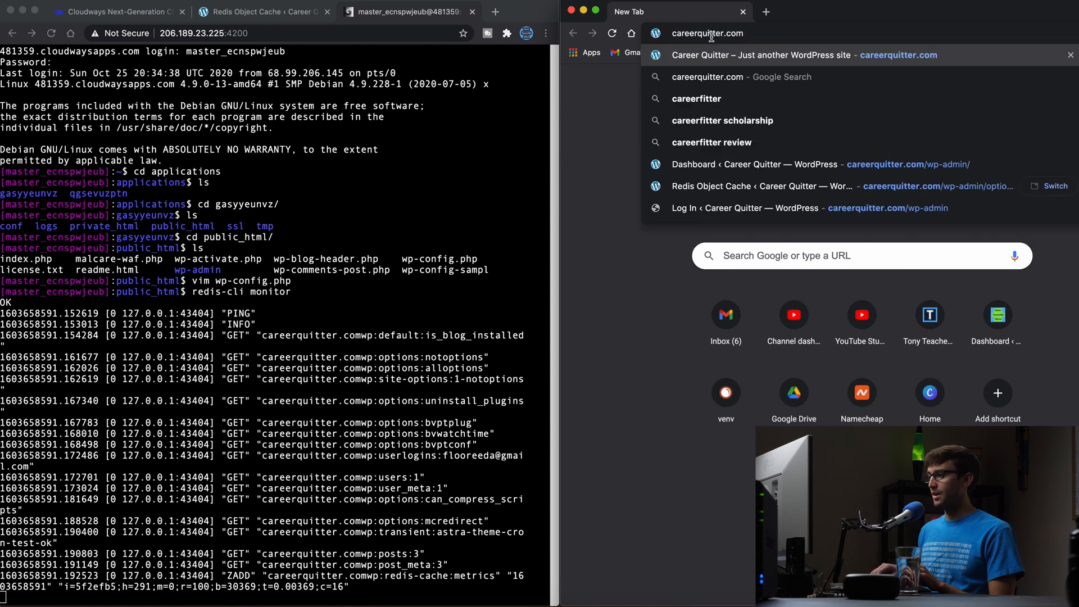
pyautogui.click(762, 55)
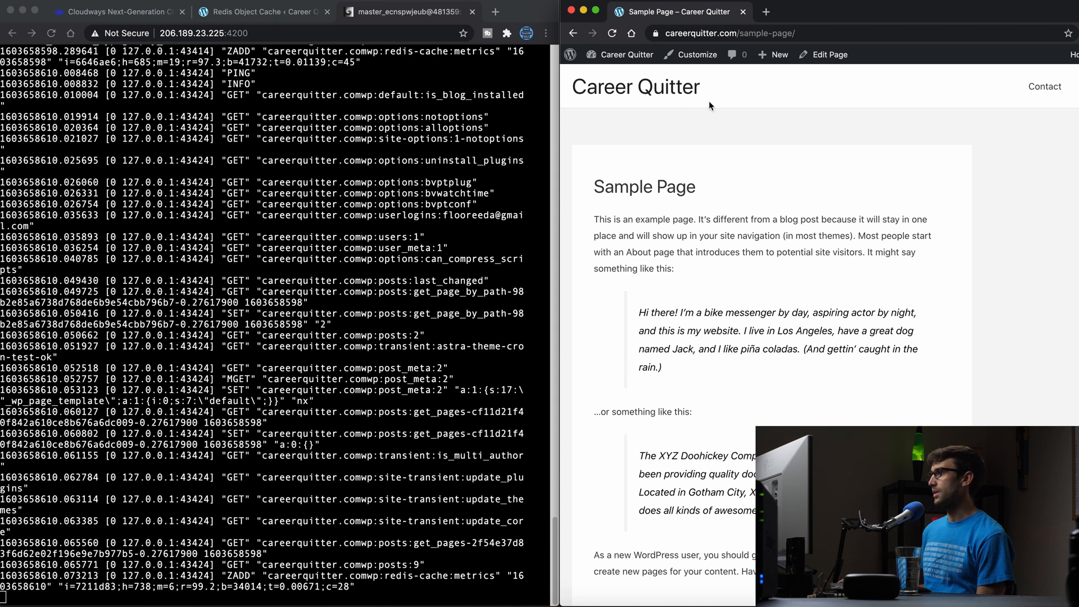
pyautogui.click(1044, 87)
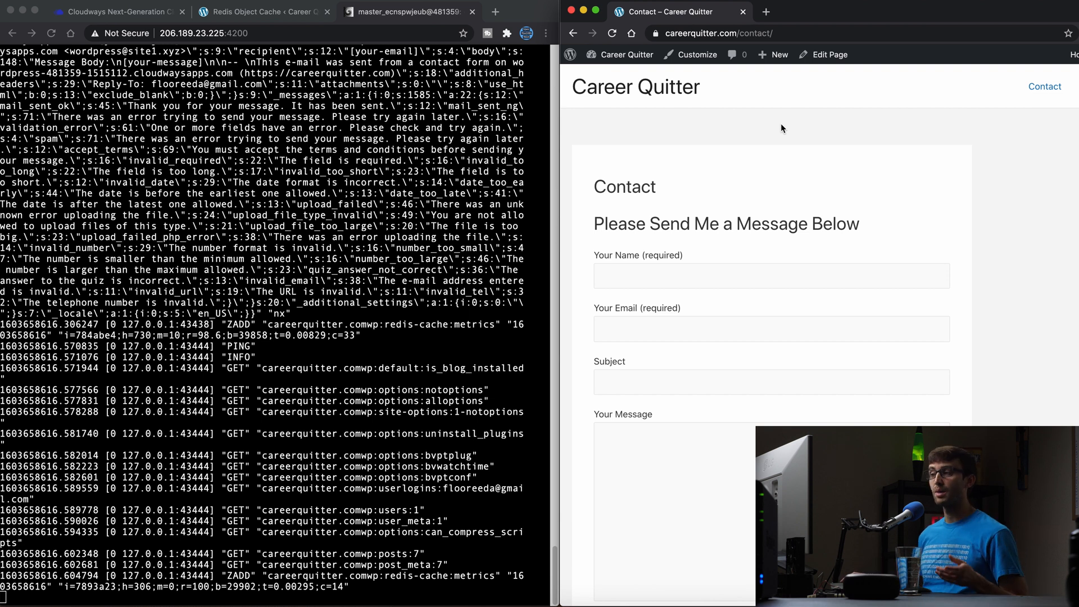
pyautogui.moveTo(673, 95)
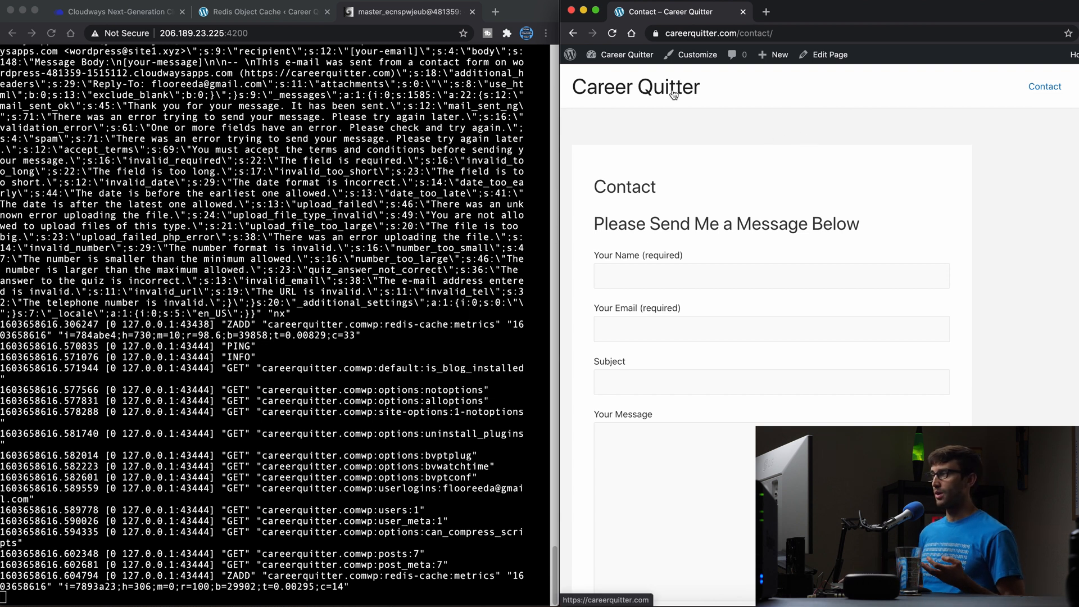